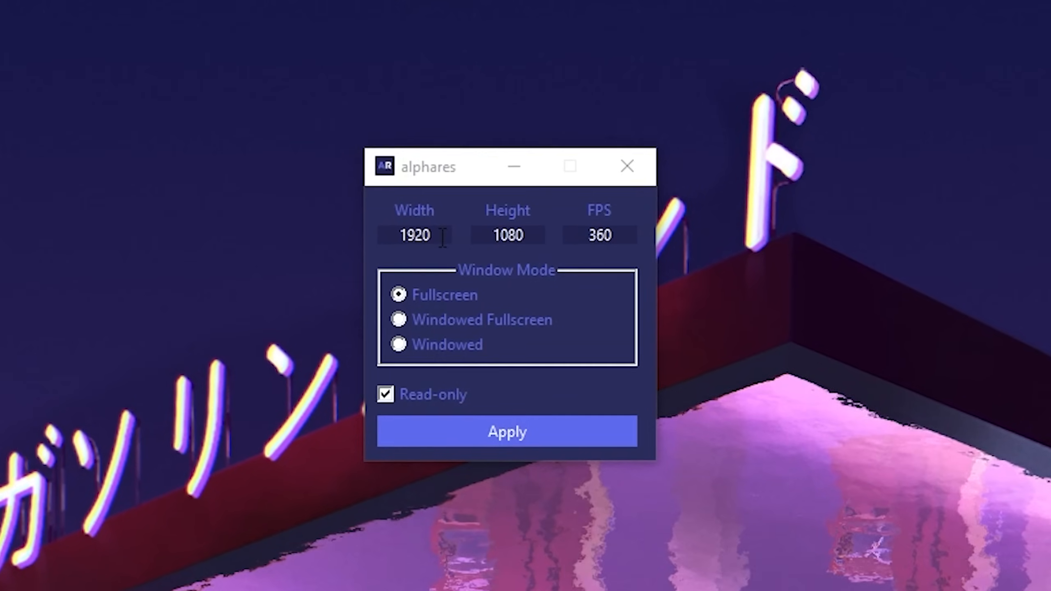
Return to the running Fortnite match with the frame-rate counter on screen.
{"action": "left_click", "coordinate": [507, 431]}
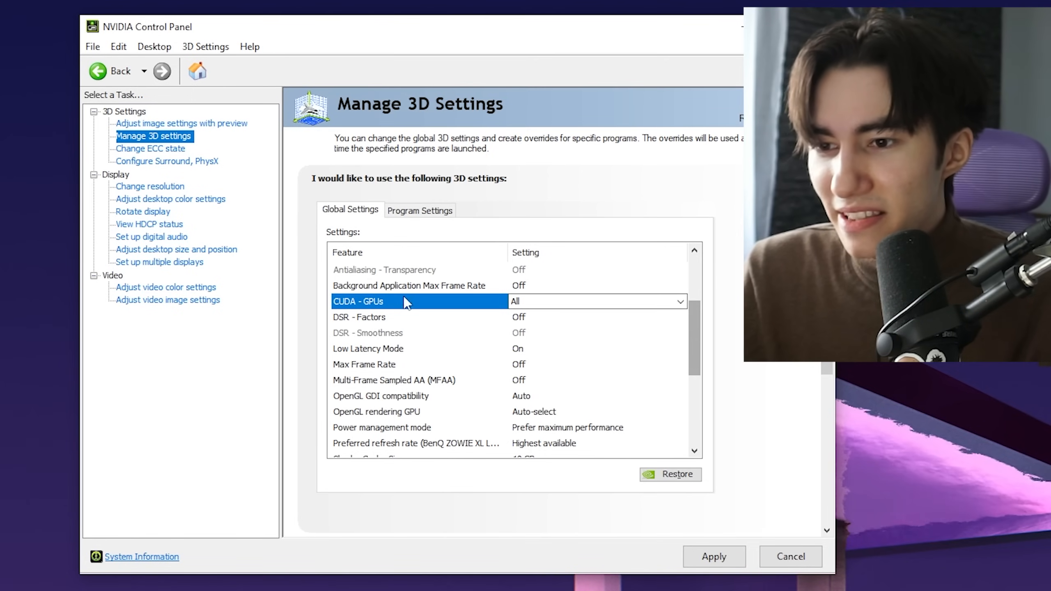
{"action": "left_click", "coordinate": [368, 348]}
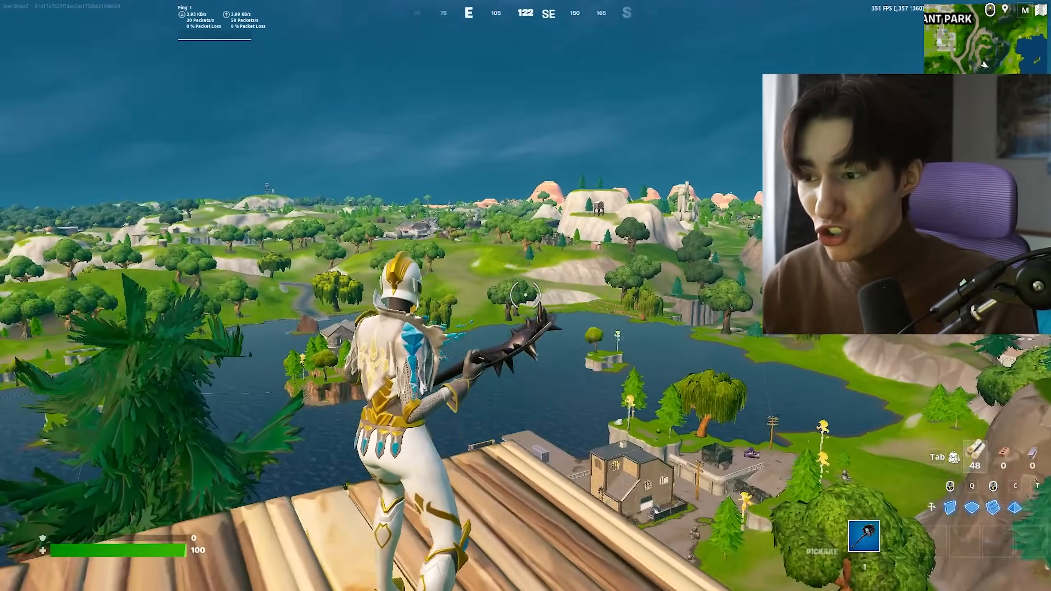
Open Fortnite's settings and view the Video tab's Window Mode options.
{"action": "key", "text": "Escape"}
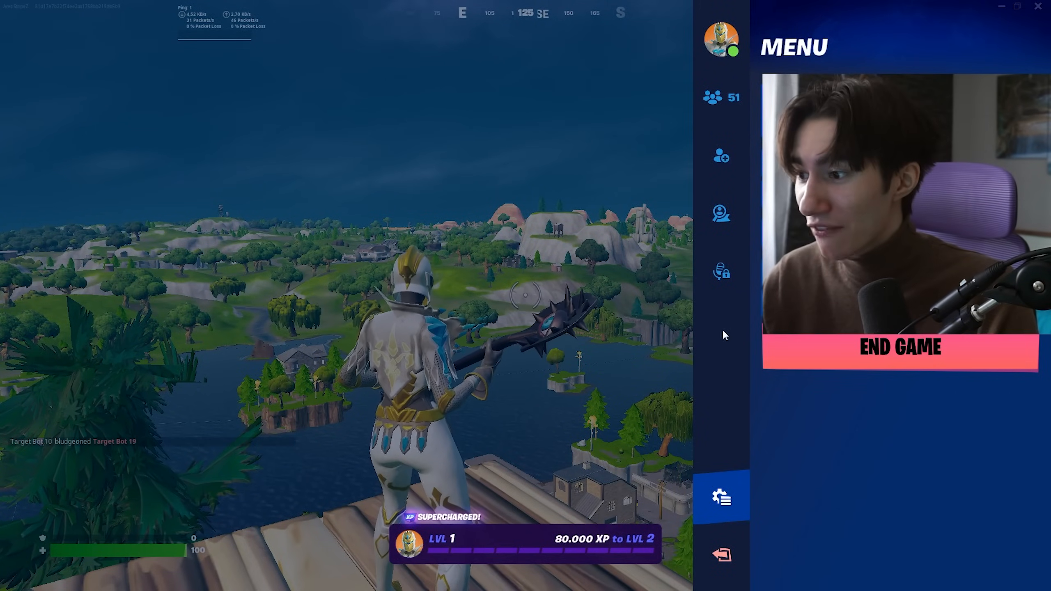
{"action": "left_click", "coordinate": [721, 496]}
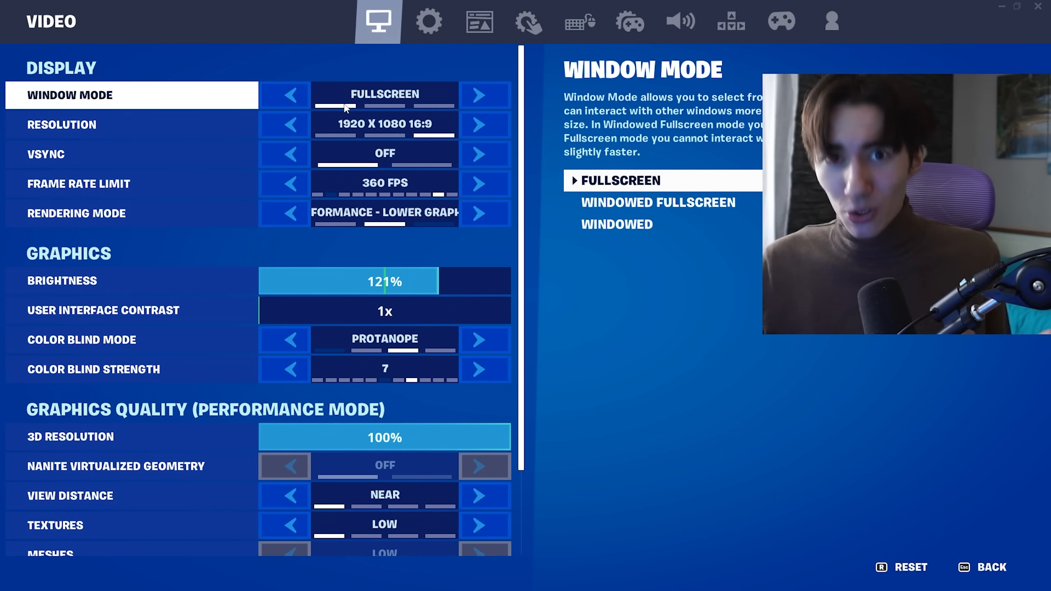
{"action": "left_click", "coordinate": [131, 124]}
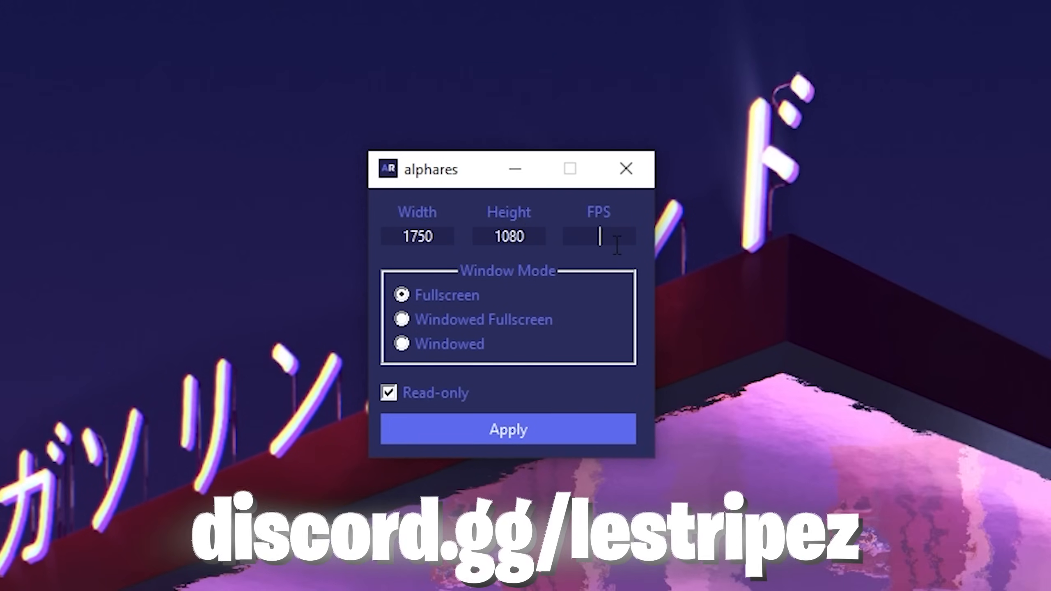
Apply a 1750 by 1080 resolution with a 357 FPS cap in Alphares and dismiss the success dialog.
{"action": "type", "text": "357"}
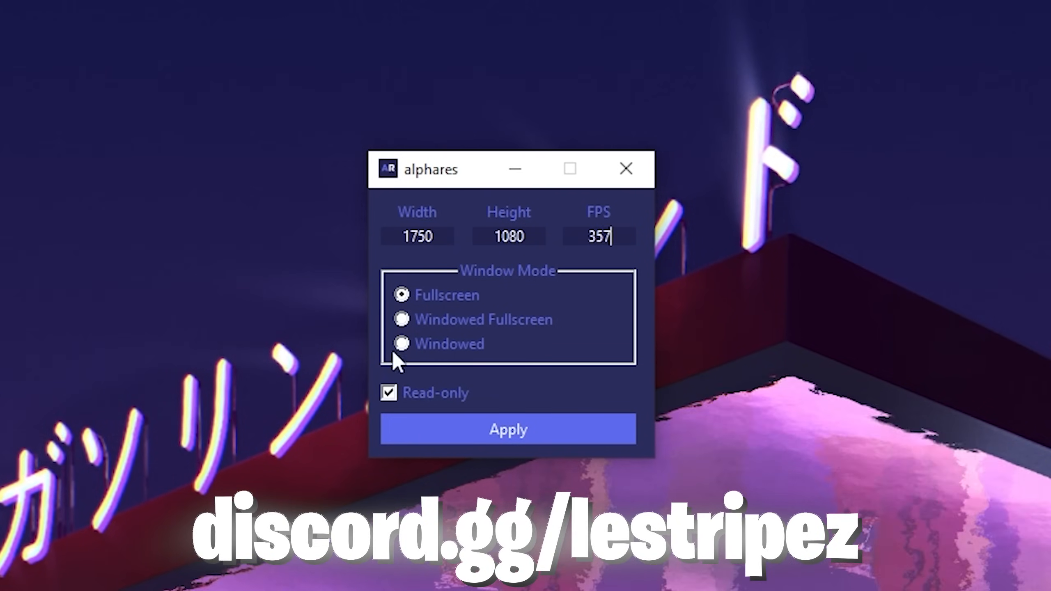
{"action": "left_click", "coordinate": [508, 429]}
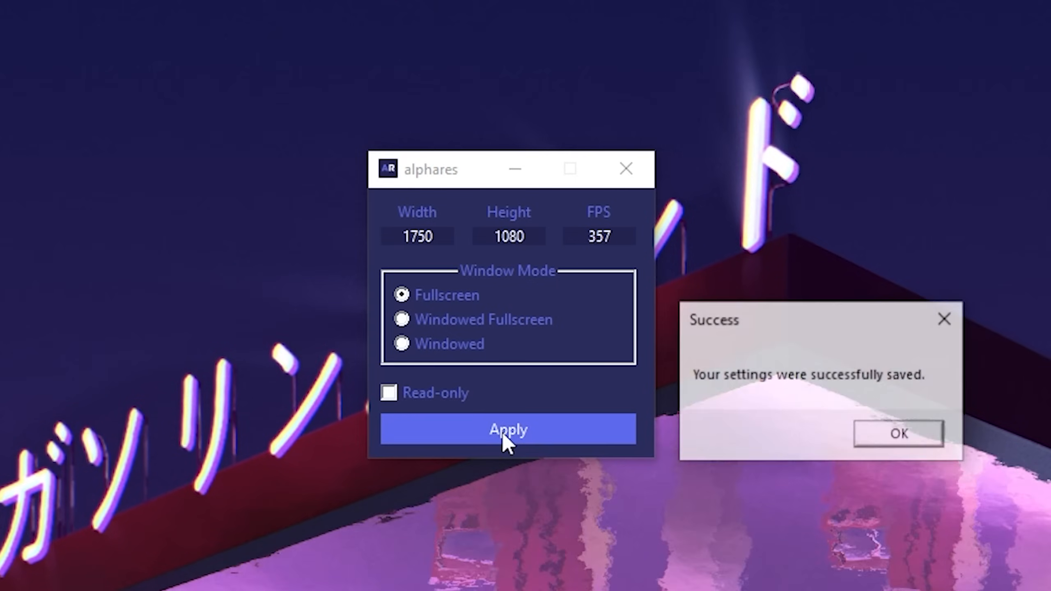
{"action": "left_click", "coordinate": [898, 433]}
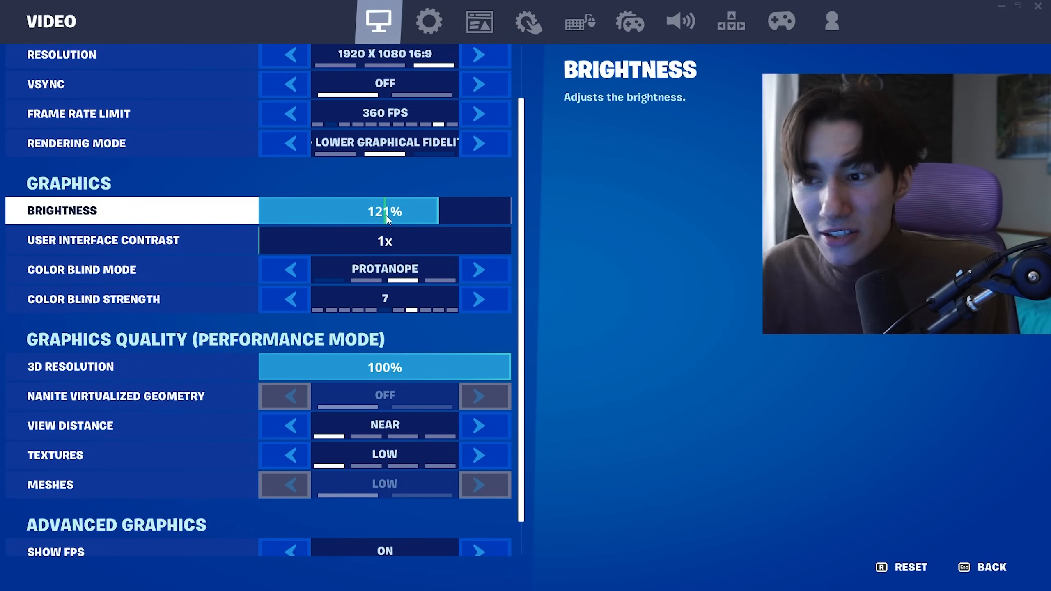
Drag Fortnite's 3D Resolution slider to 70% and review the Advanced Graphics options.
{"action": "left_click", "coordinate": [132, 240]}
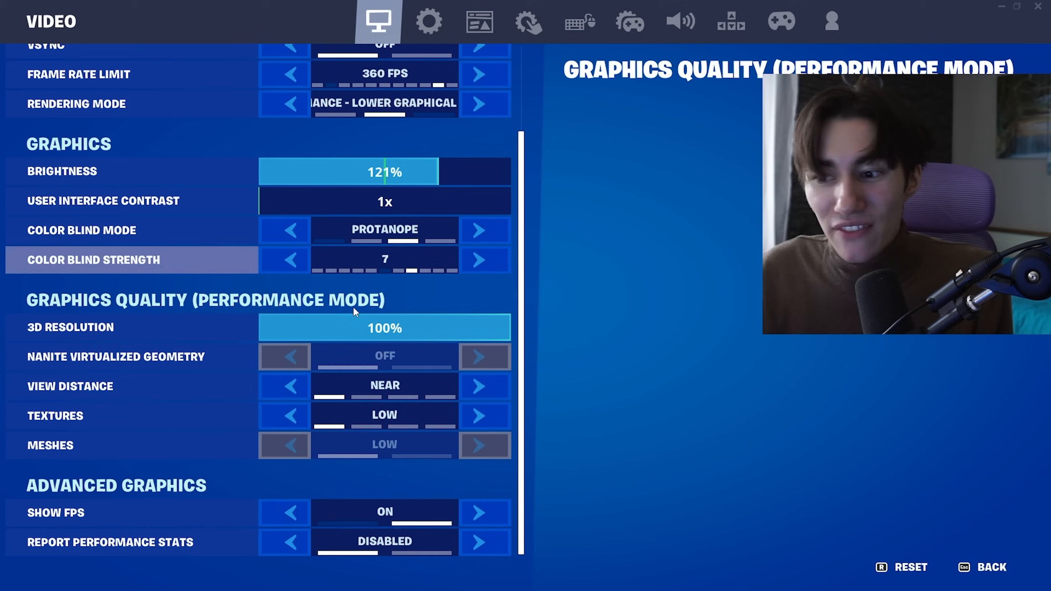
{"action": "mouse_move", "coordinate": [355, 328]}
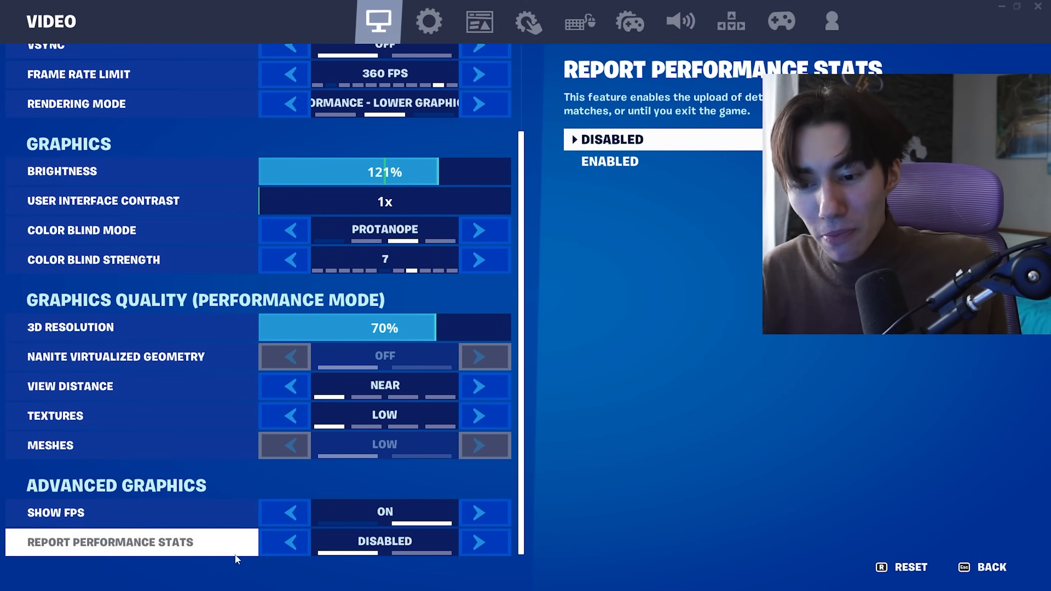
{"action": "left_click", "coordinate": [428, 21]}
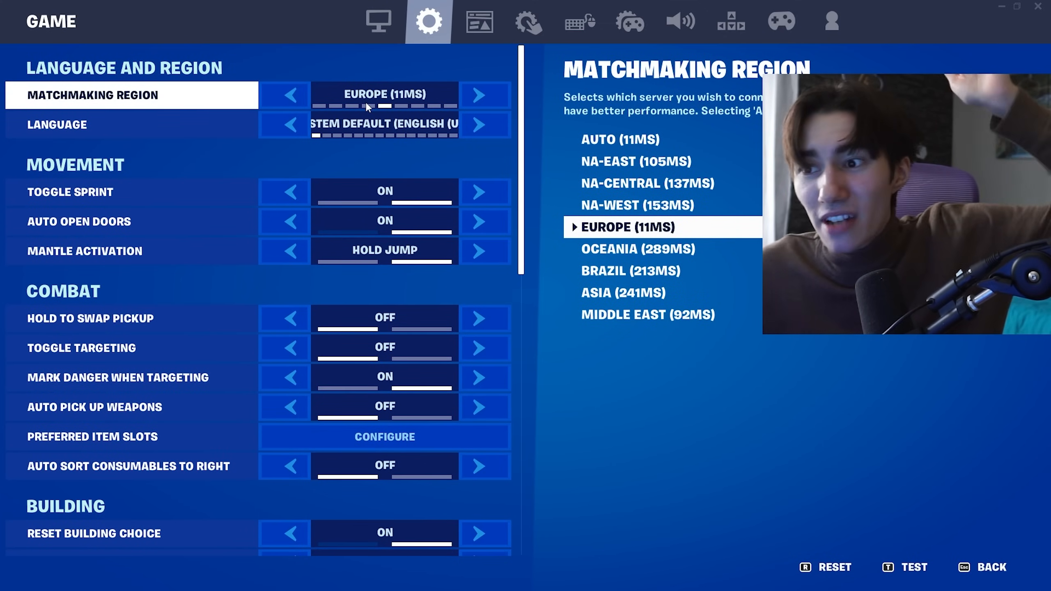
Set preferred item slots to assault rifle, shotgun, SMG, and consumables in slots 4 and 5.
{"action": "left_click", "coordinate": [384, 436]}
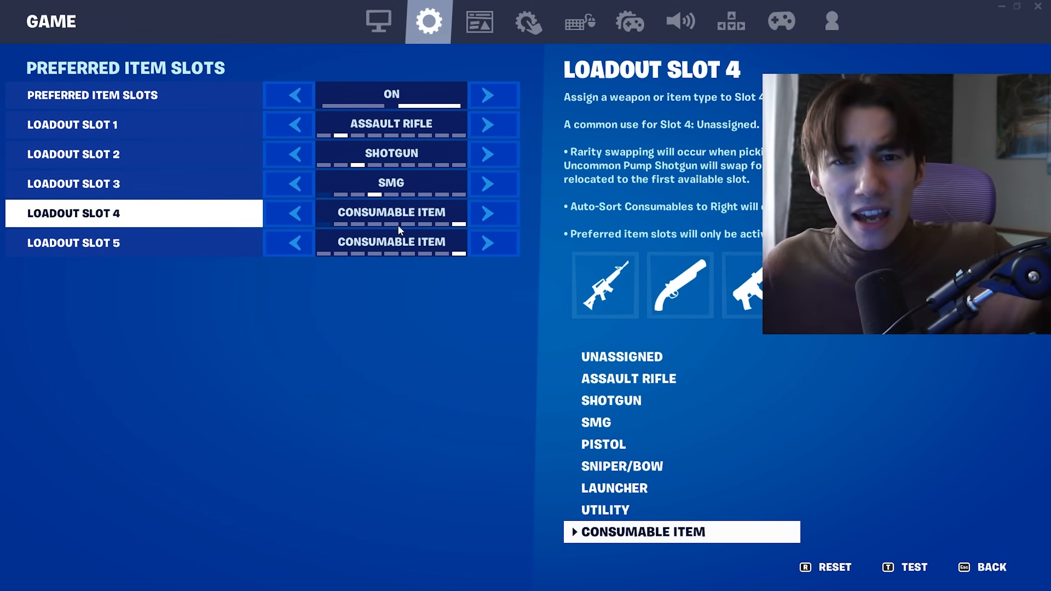
{"action": "left_click", "coordinate": [578, 21]}
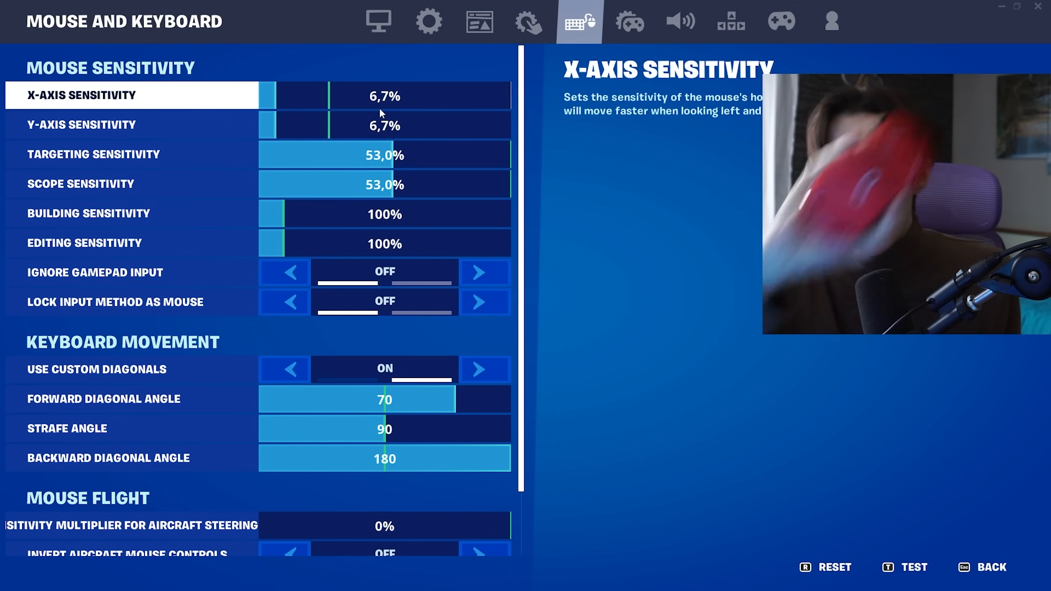
Review the Mouse and Keyboard tab, then launch Ultimate Windows Tweaker 4.8 from its folder.
{"action": "left_click", "coordinate": [679, 21]}
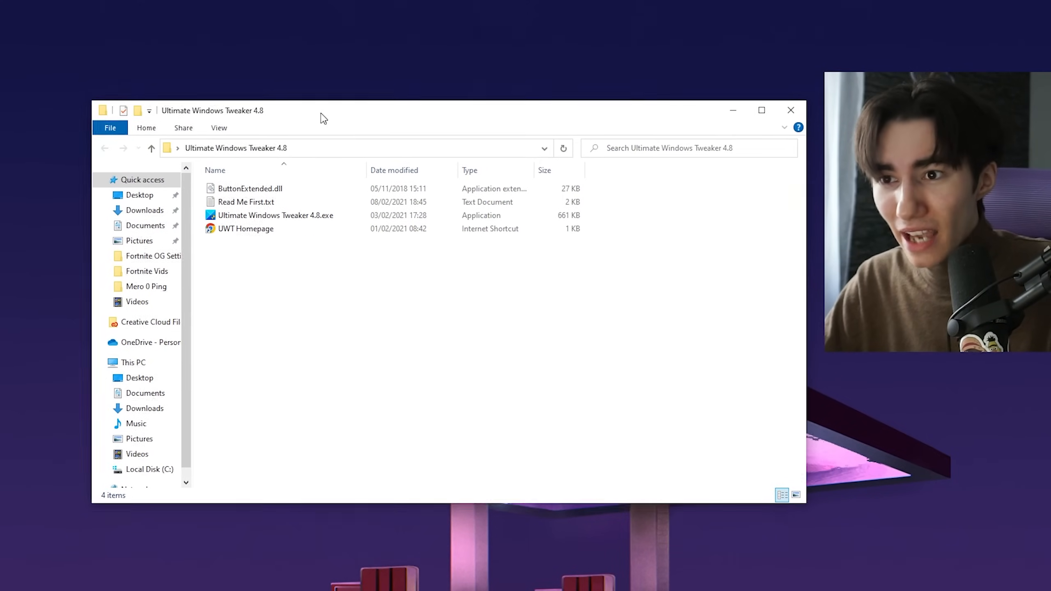
{"action": "double_click", "coordinate": [275, 215]}
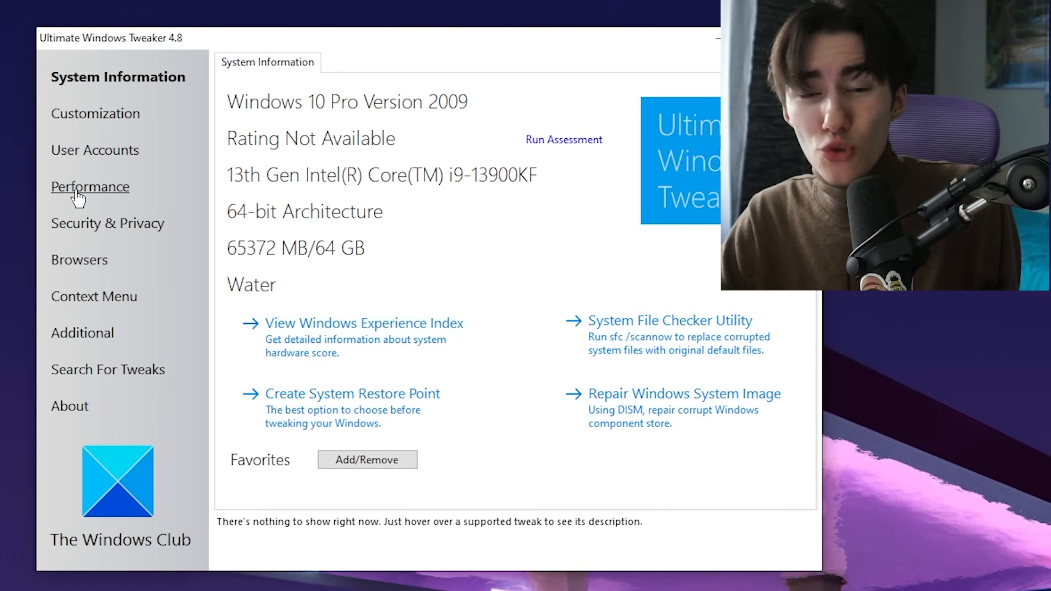
Under Performance, disable Edge tab preloading, tablet input, printer spooling and Microsoft Edge preloading.
{"action": "left_click", "coordinate": [89, 187]}
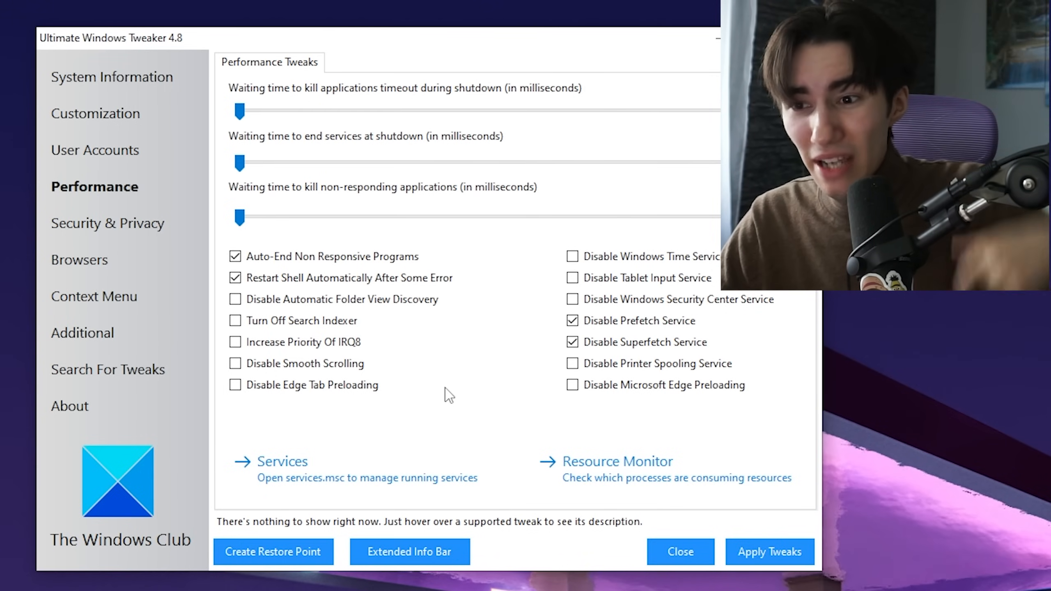
{"action": "mouse_move", "coordinate": [173, 383]}
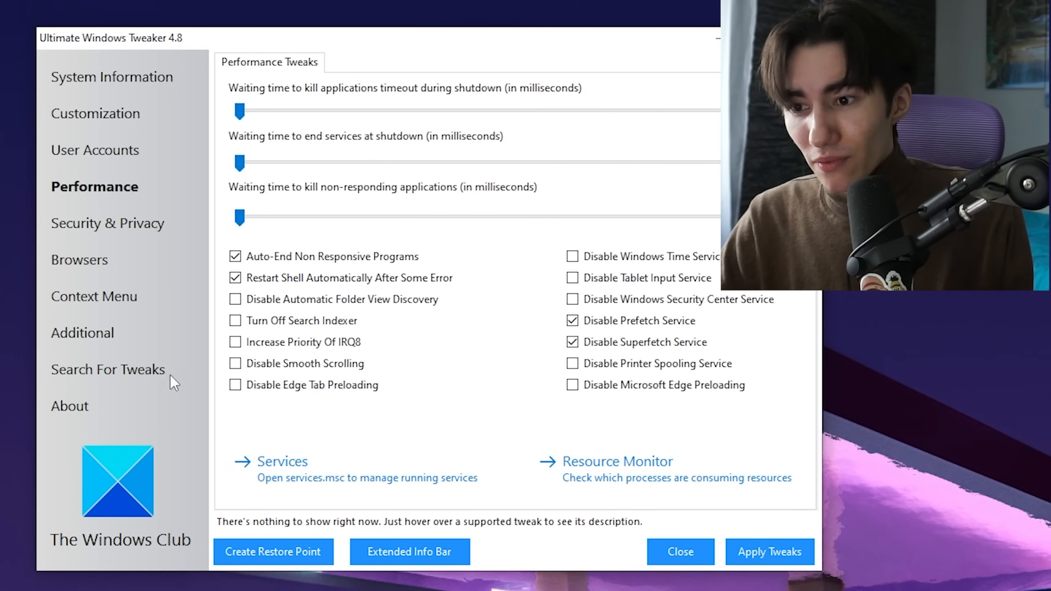
{"action": "left_click", "coordinate": [234, 384]}
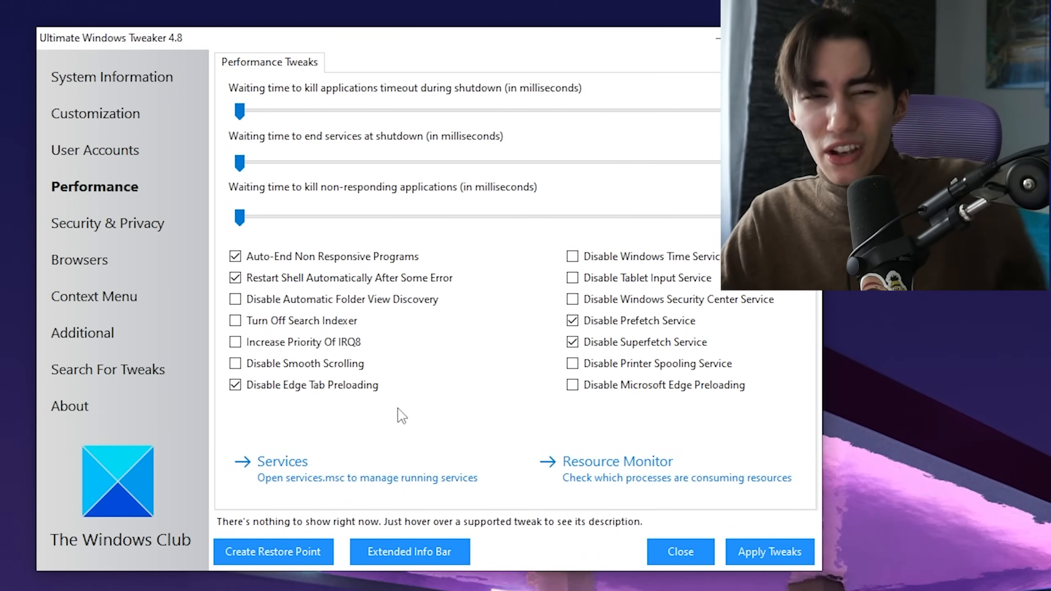
{"action": "left_click", "coordinate": [571, 277]}
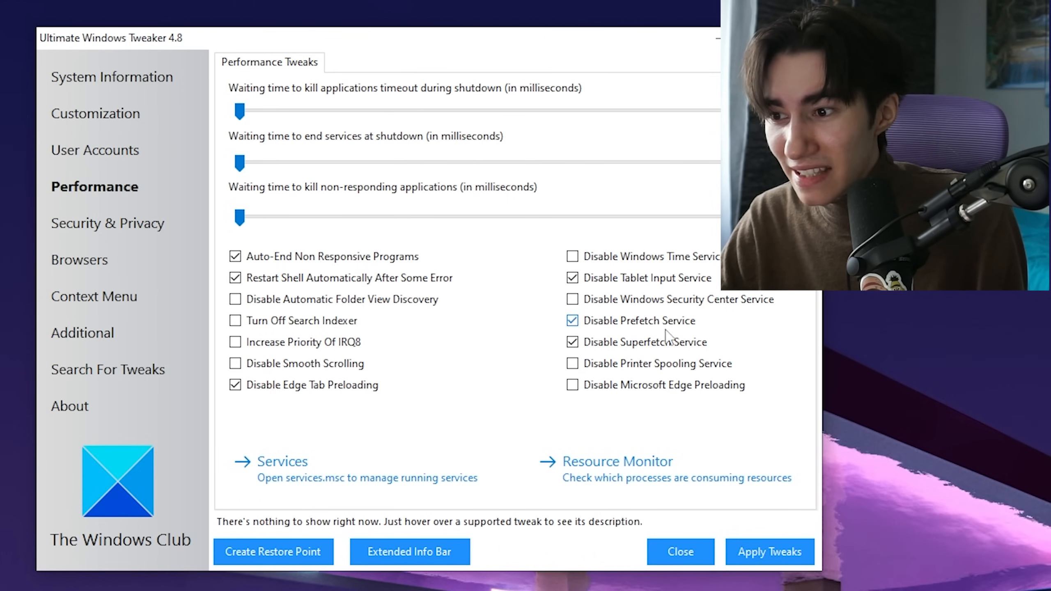
{"action": "mouse_move", "coordinate": [645, 342]}
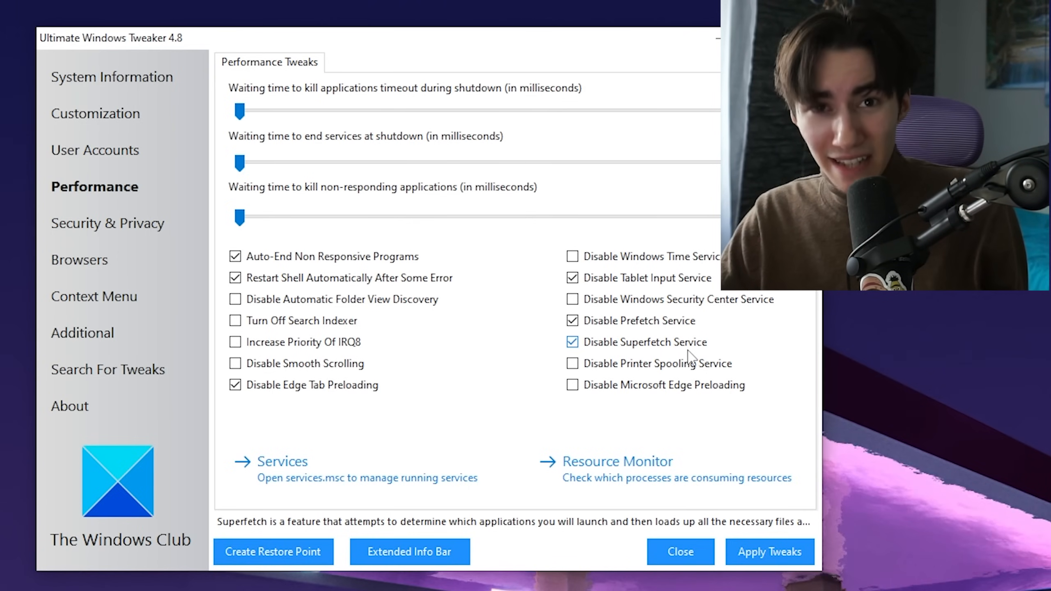
{"action": "left_click", "coordinate": [572, 364]}
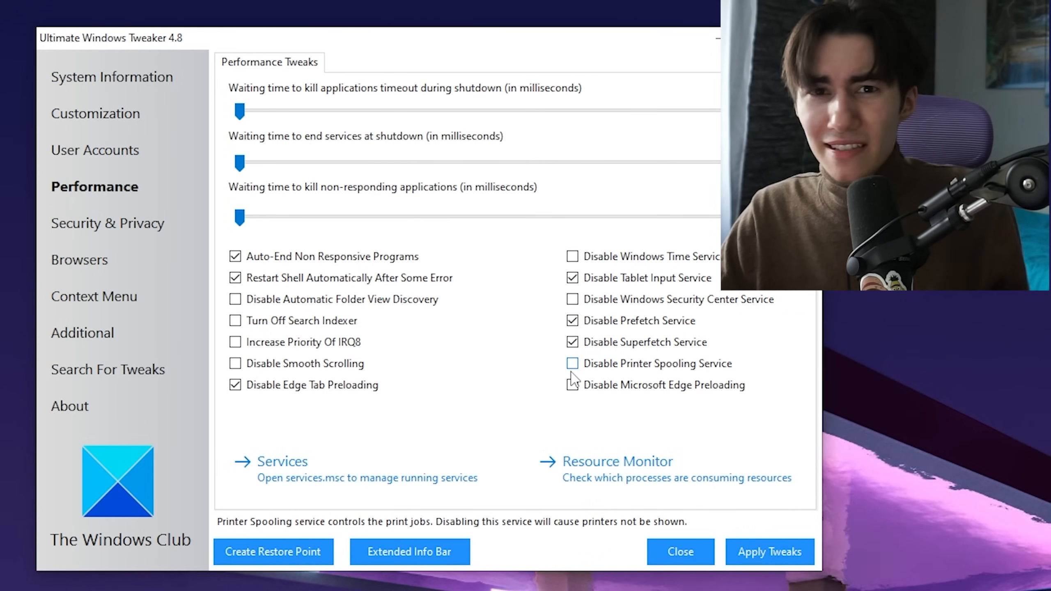
{"action": "left_click", "coordinate": [572, 363]}
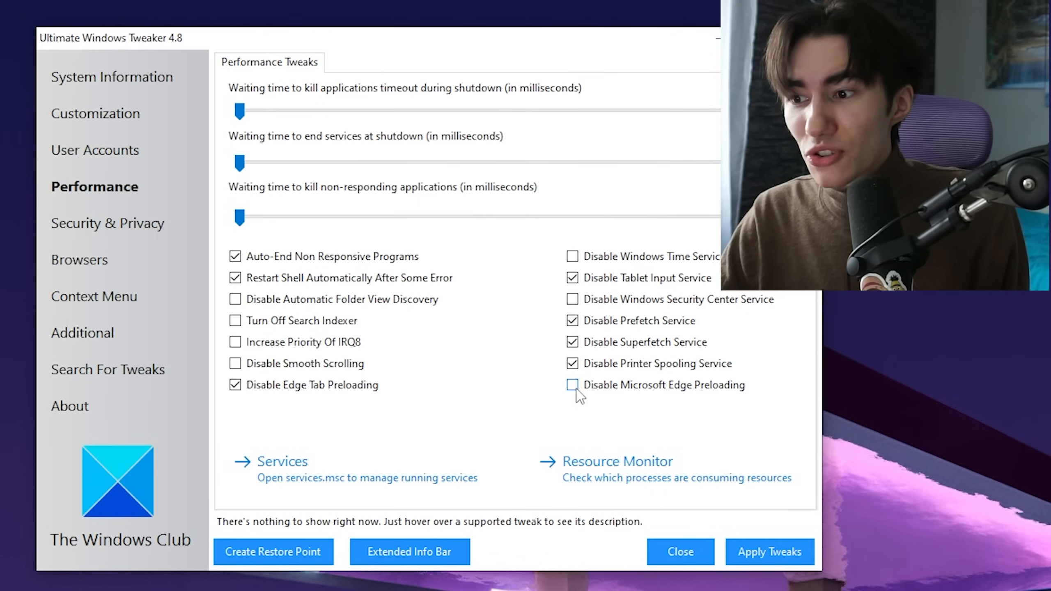
{"action": "left_click", "coordinate": [571, 385]}
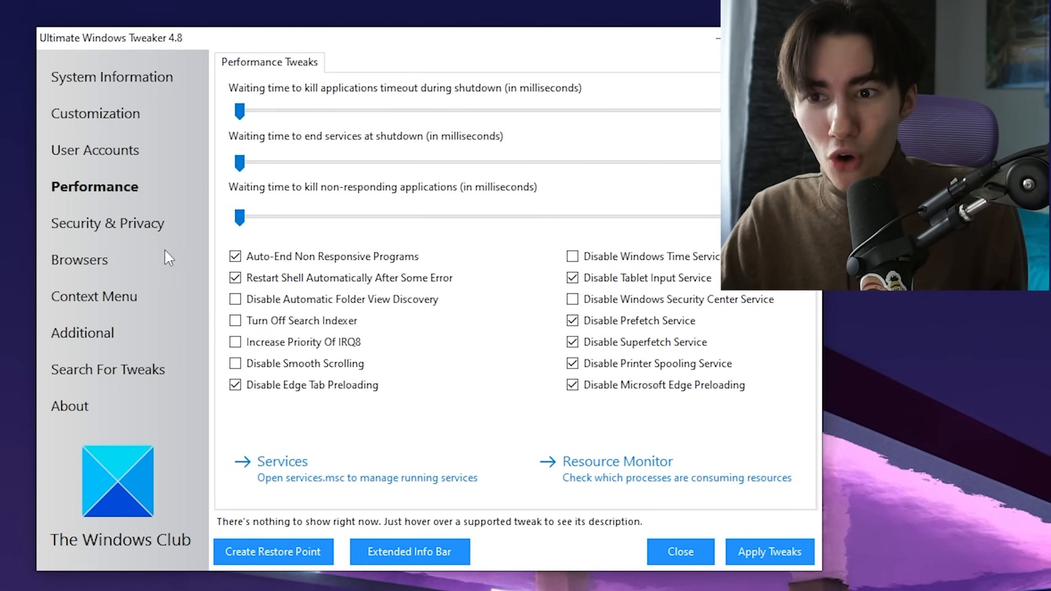
{"action": "left_click", "coordinate": [107, 223]}
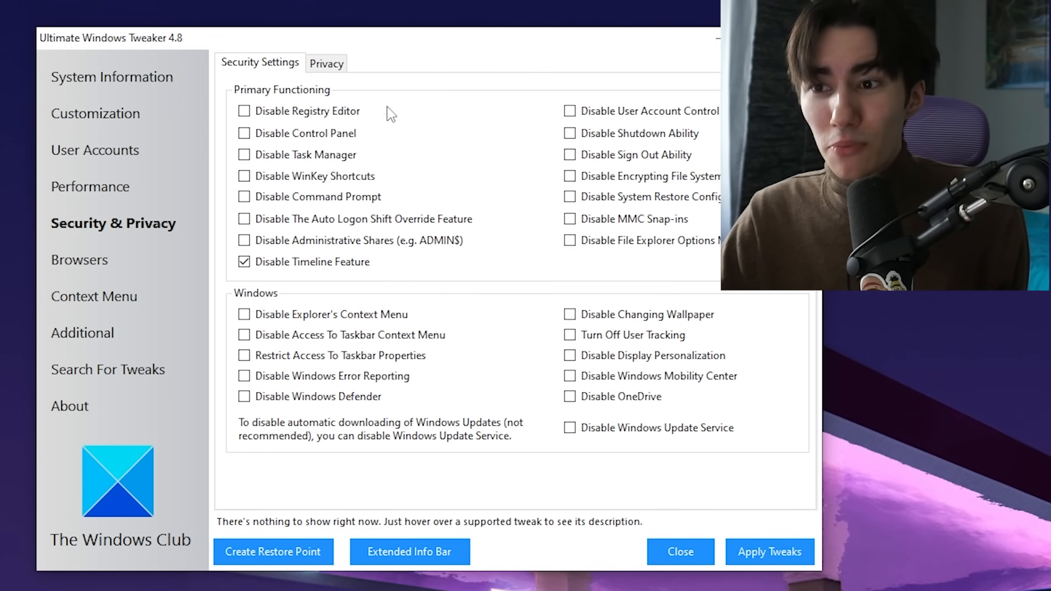
{"action": "mouse_move", "coordinate": [481, 143]}
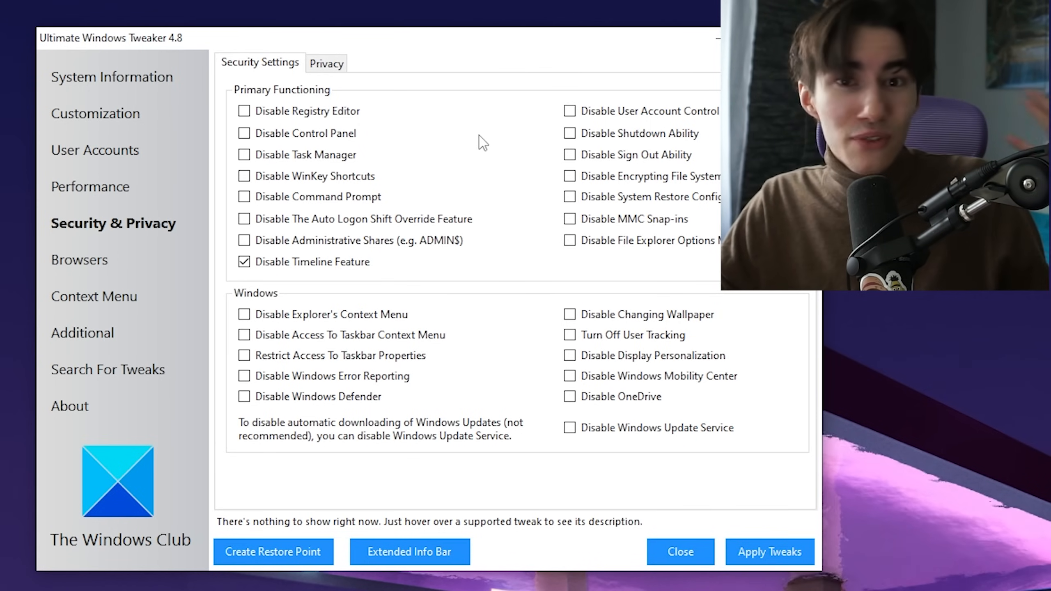
{"action": "mouse_move", "coordinate": [512, 156]}
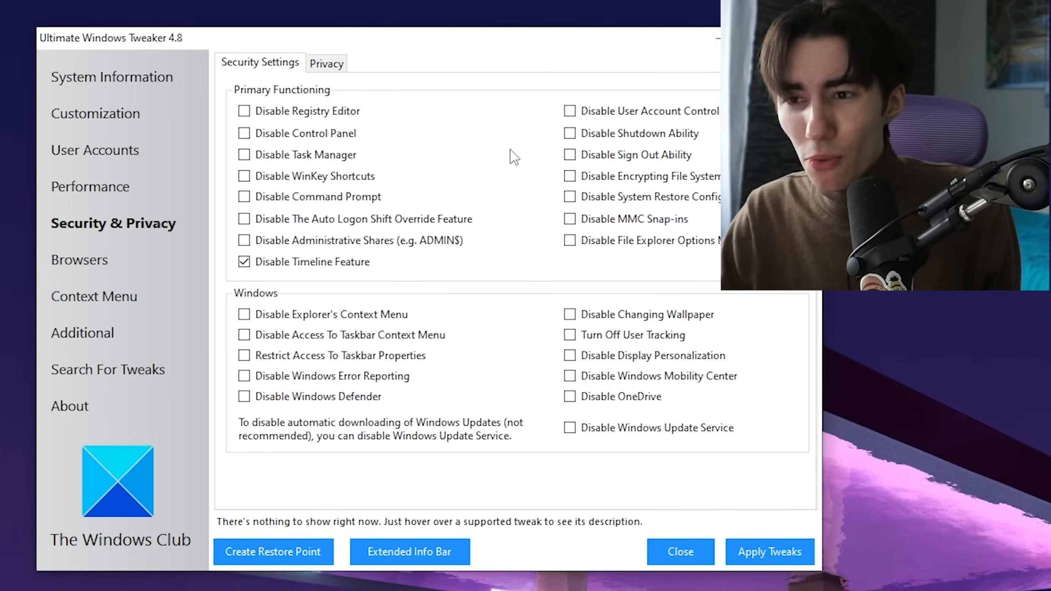
{"action": "mouse_move", "coordinate": [447, 163]}
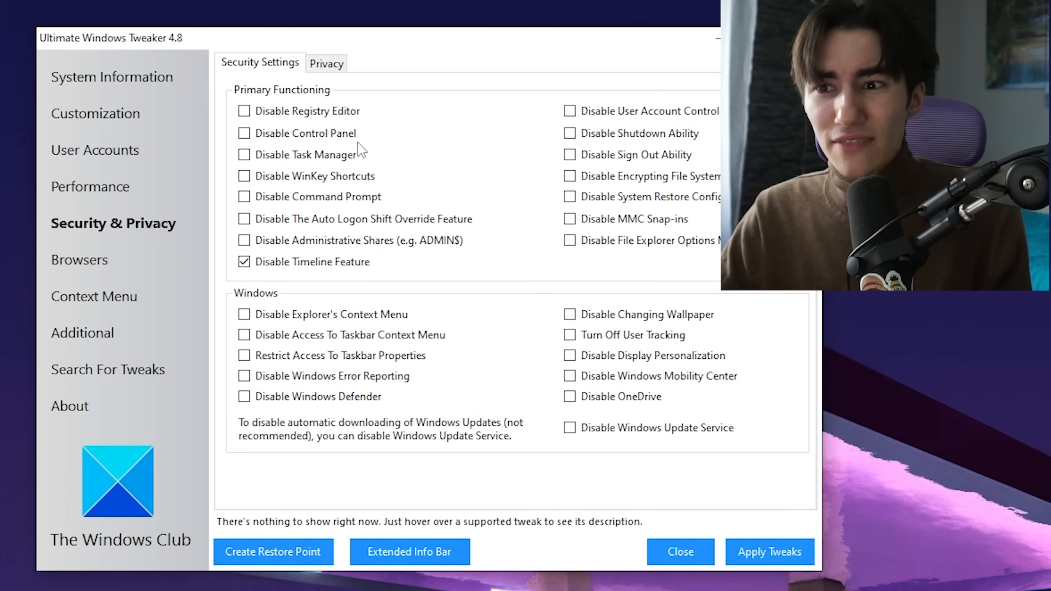
In the Privacy tab, tick Disable Biometrics, Cortana and Wi-Fi Sense, then go to Additional.
{"action": "left_click", "coordinate": [326, 62]}
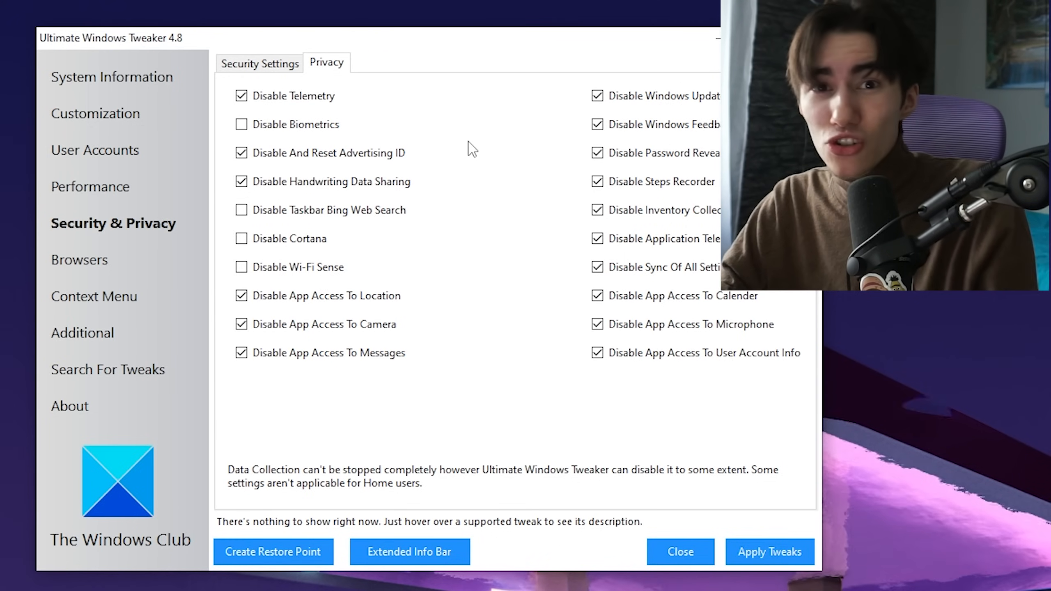
{"action": "mouse_move", "coordinate": [308, 96]}
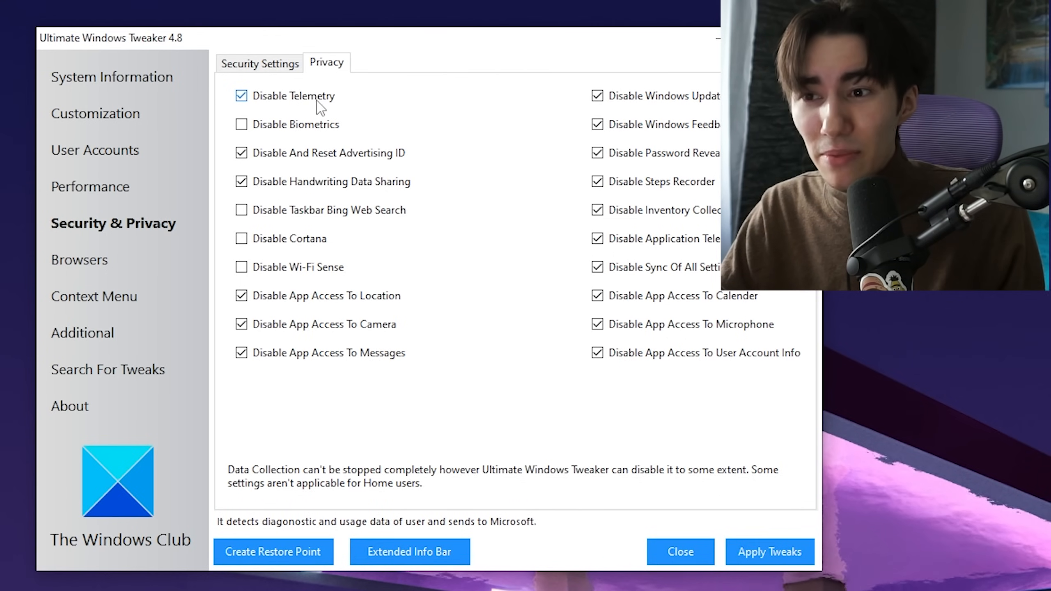
{"action": "left_click", "coordinate": [241, 124]}
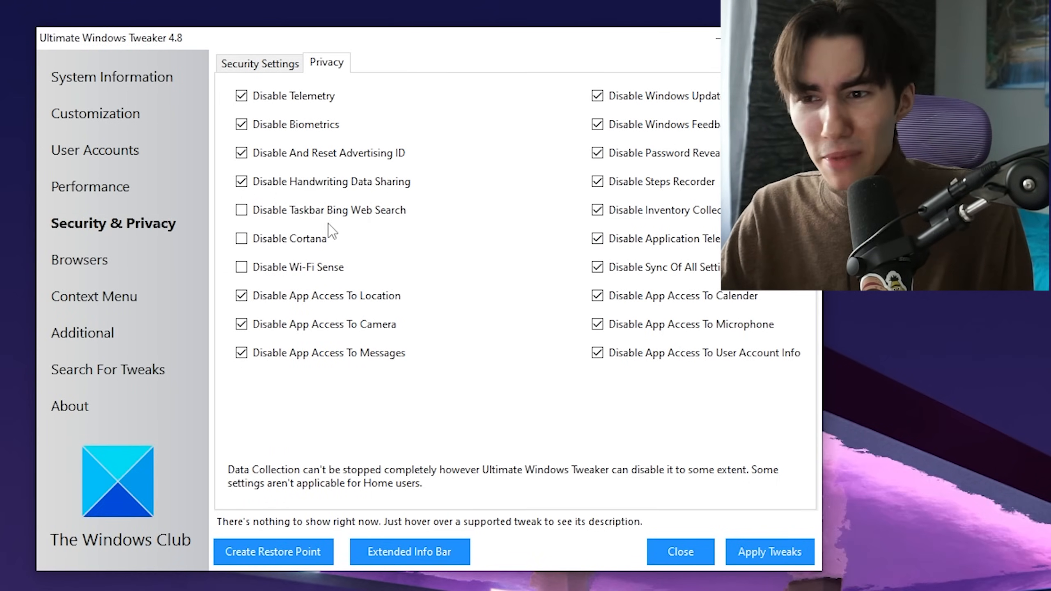
{"action": "left_click", "coordinate": [241, 238]}
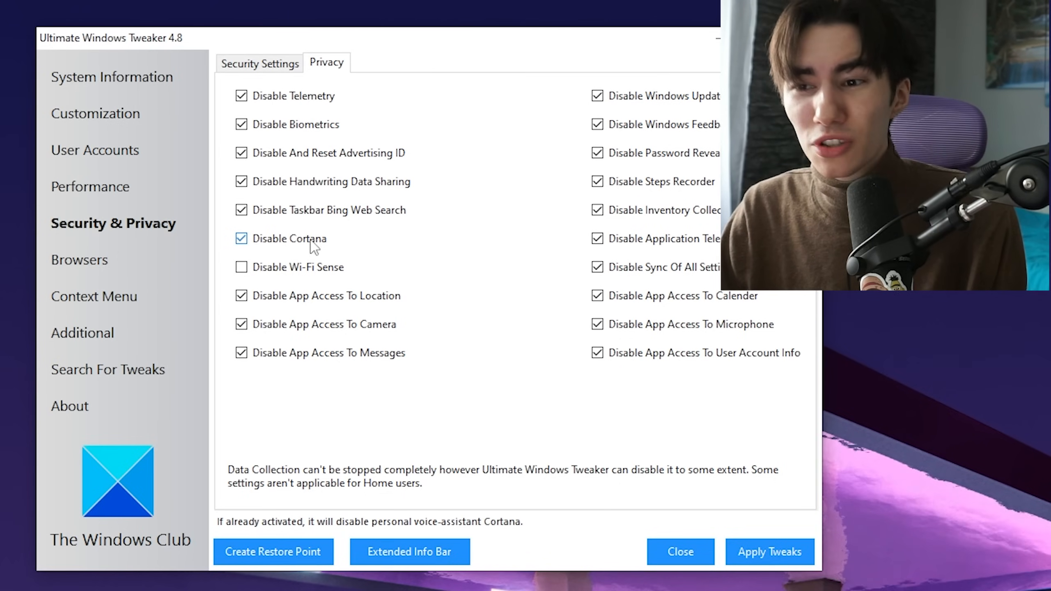
{"action": "mouse_move", "coordinate": [342, 263]}
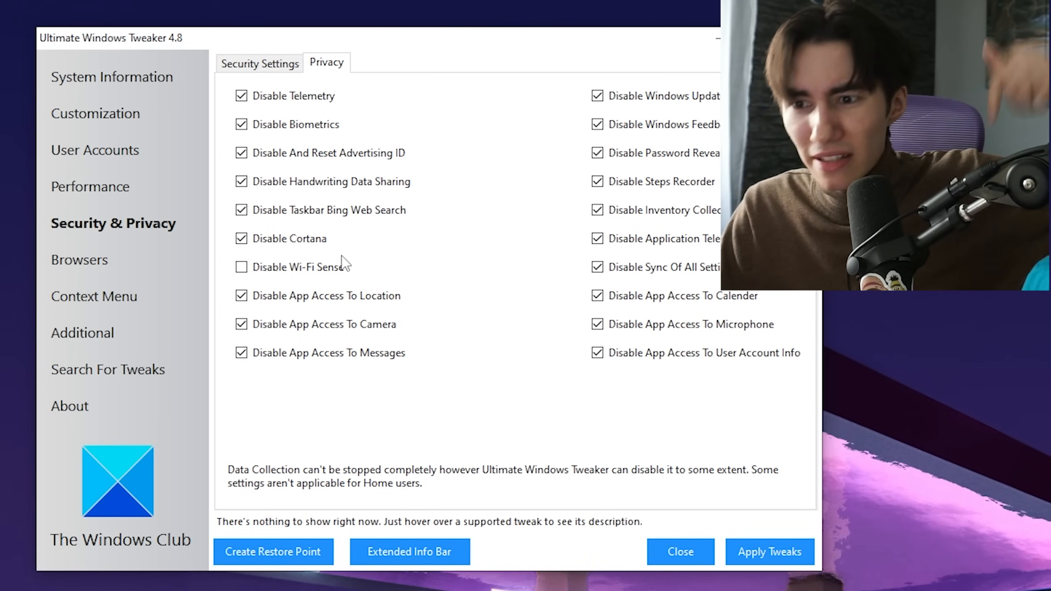
{"action": "left_click", "coordinate": [240, 266]}
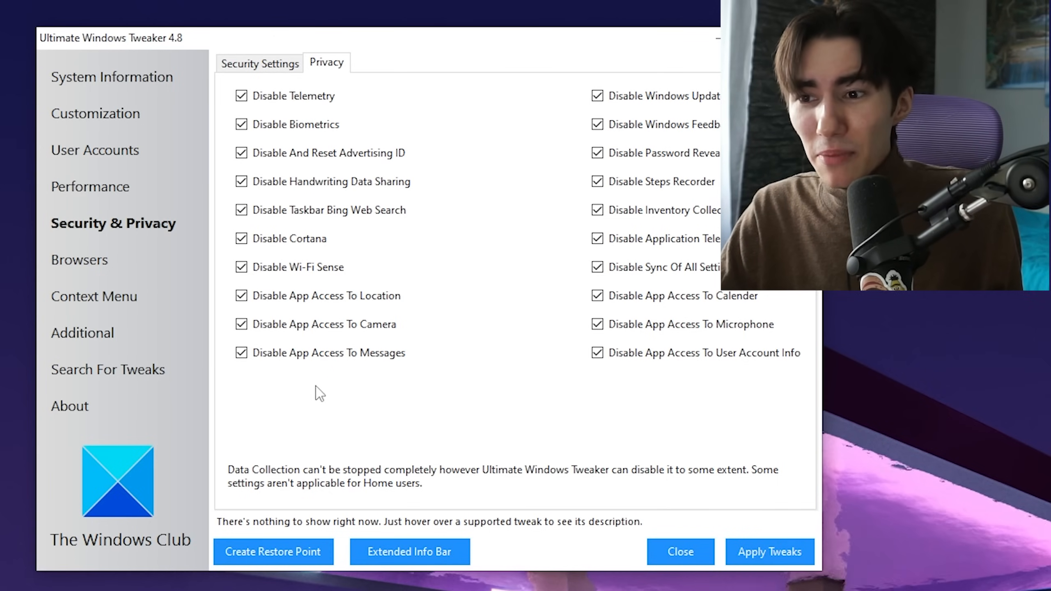
{"action": "mouse_move", "coordinate": [558, 371]}
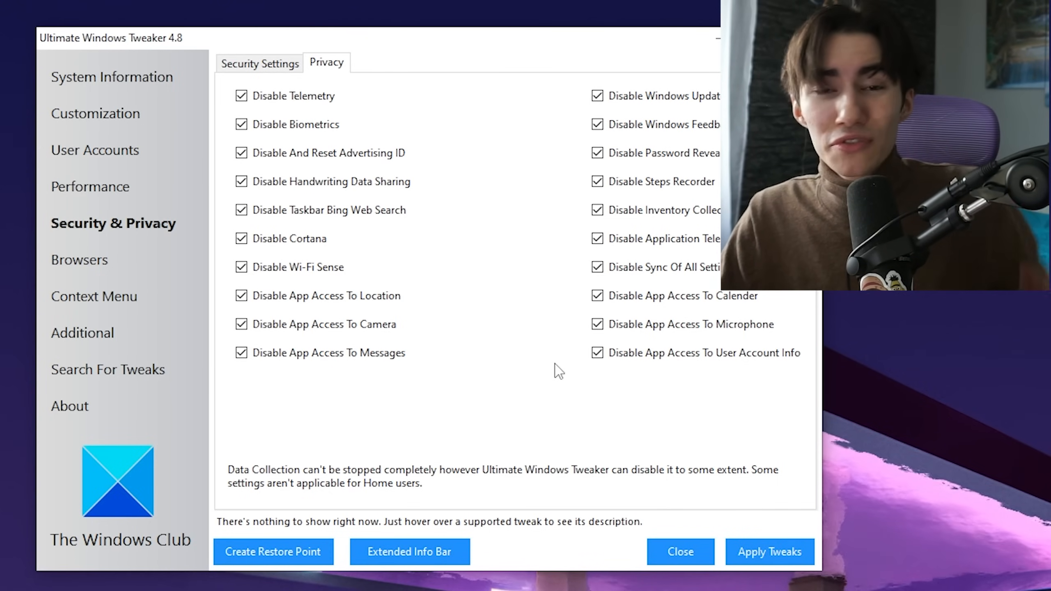
{"action": "mouse_move", "coordinate": [516, 333]}
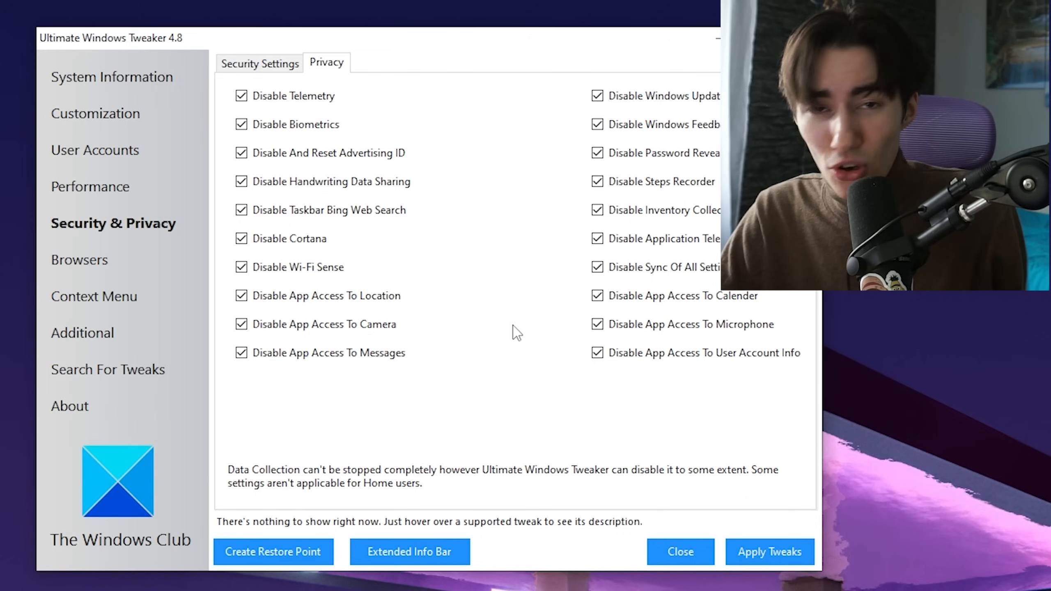
{"action": "mouse_move", "coordinate": [680, 387]}
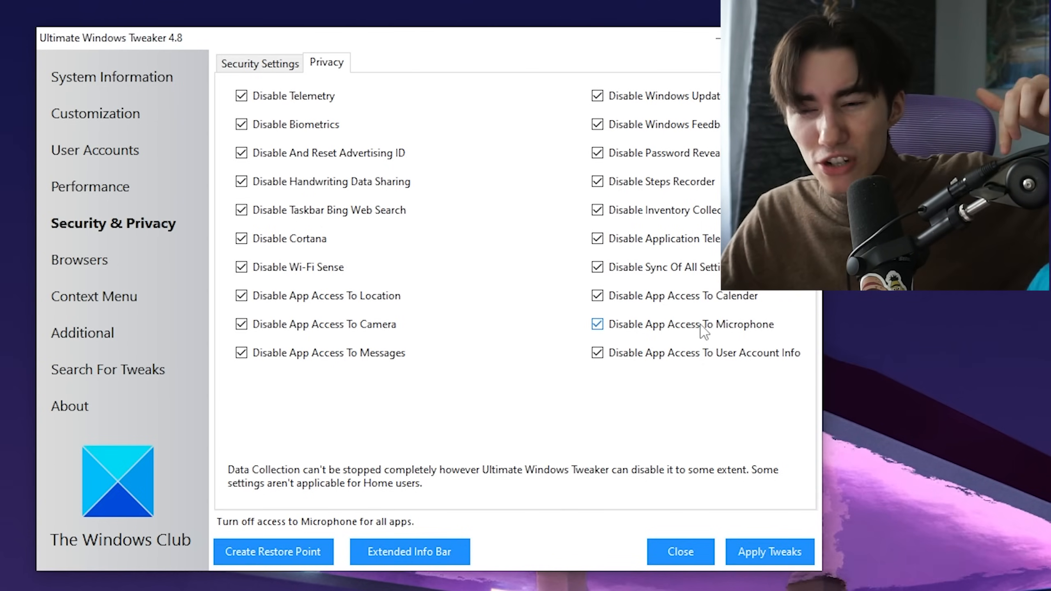
{"action": "mouse_move", "coordinate": [692, 353]}
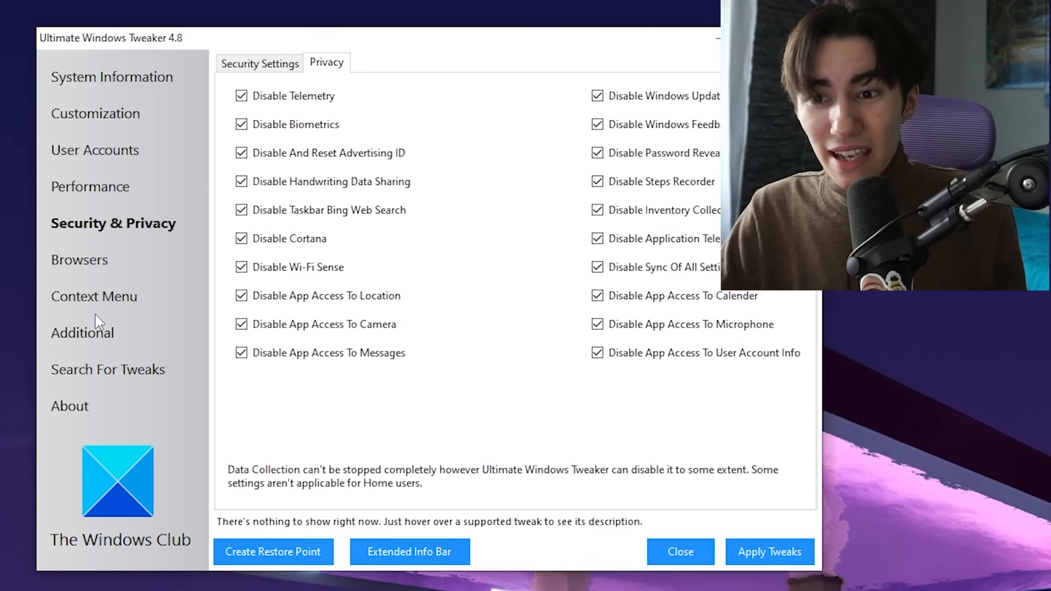
{"action": "left_click", "coordinate": [83, 332]}
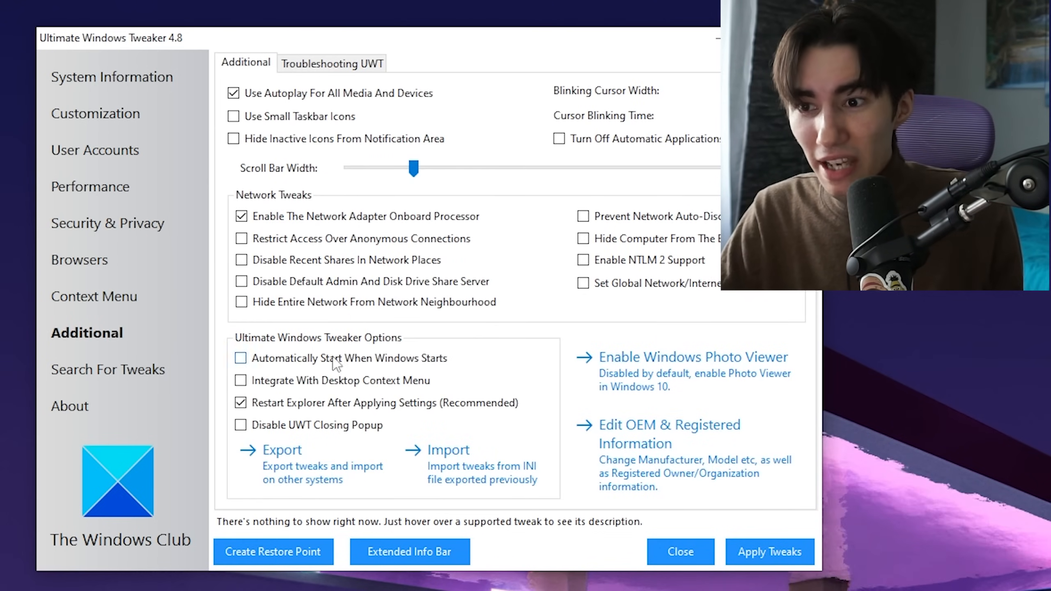
{"action": "mouse_move", "coordinate": [315, 227]}
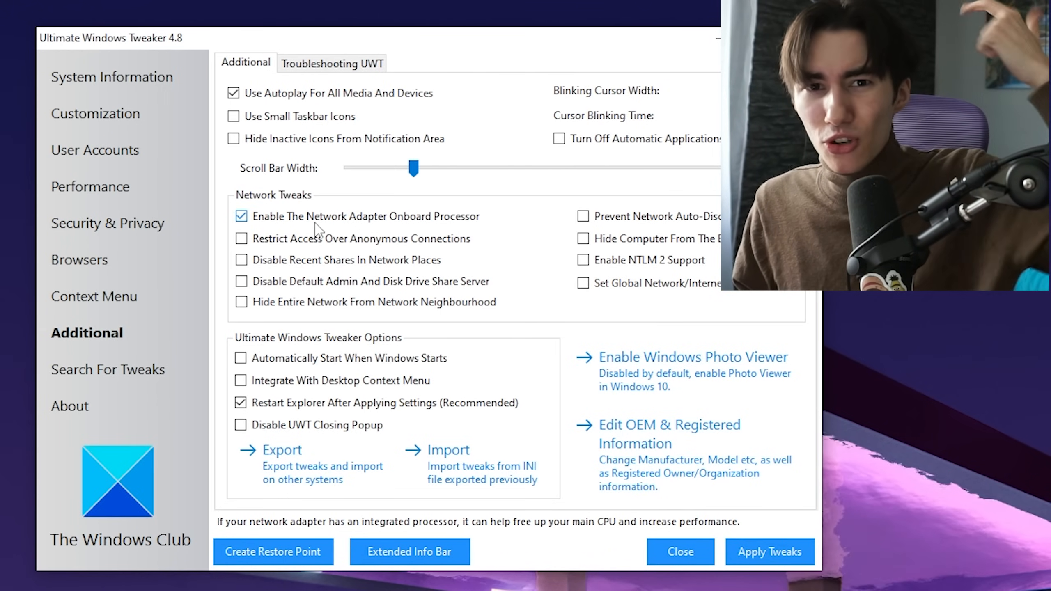
{"action": "mouse_move", "coordinate": [484, 227]}
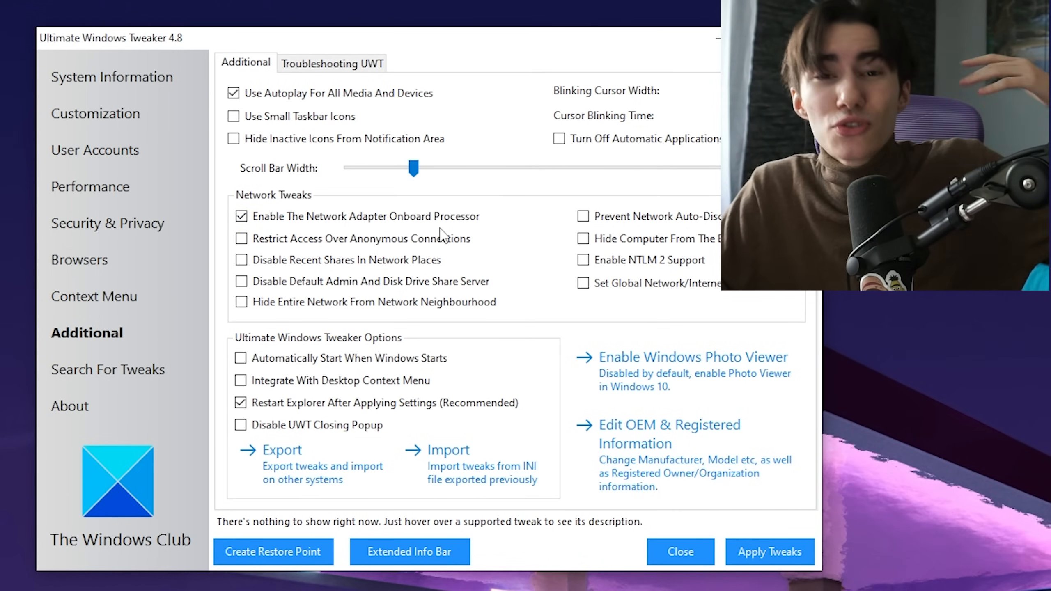
{"action": "mouse_move", "coordinate": [318, 209]}
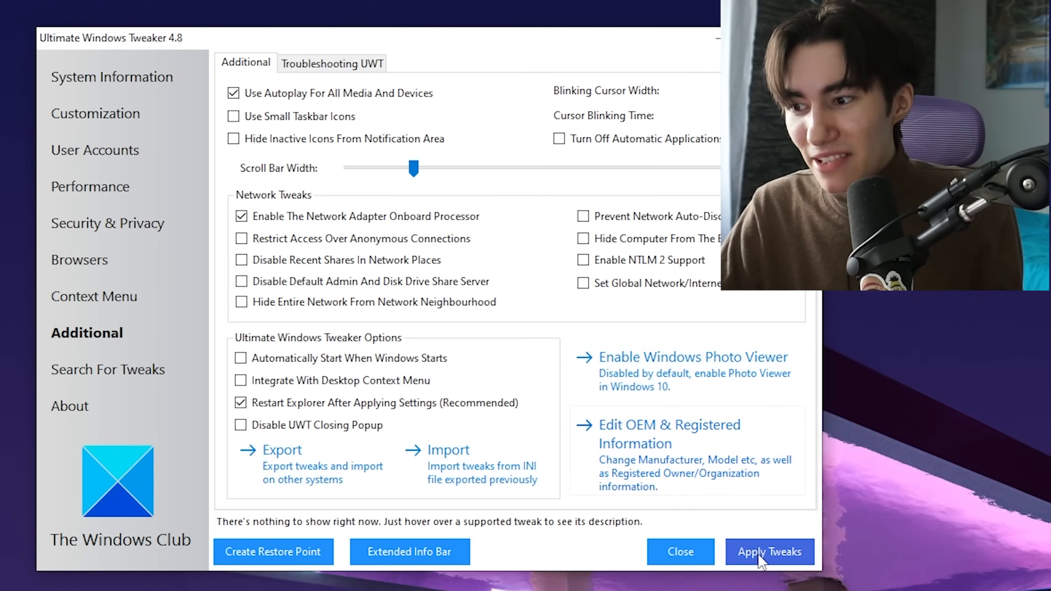
{"action": "mouse_move", "coordinate": [660, 516]}
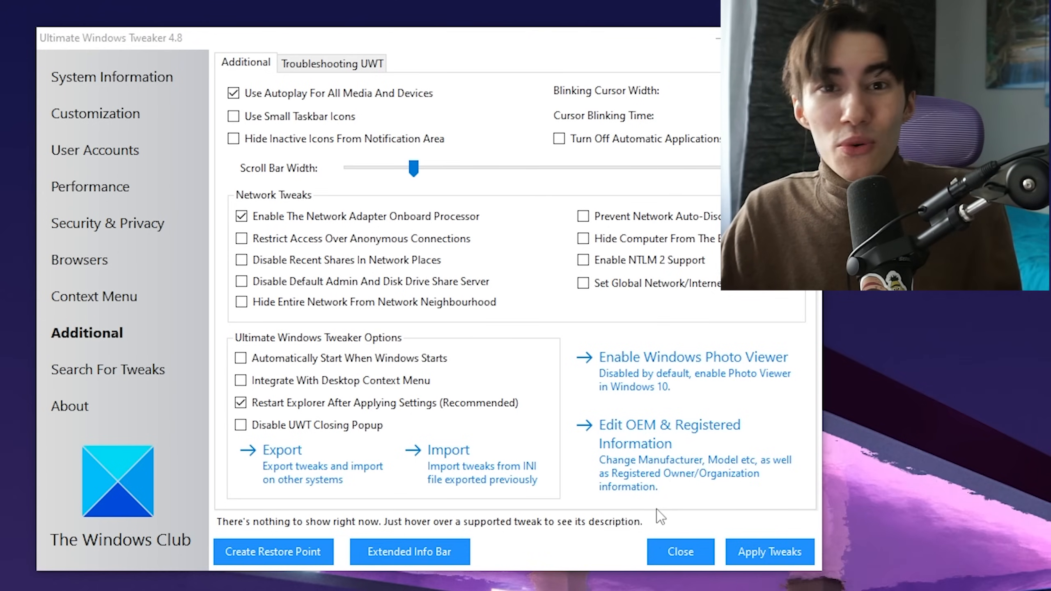
Keep the network adapter onboard processor enabled and apply all the tweaks.
{"action": "left_click", "coordinate": [768, 551]}
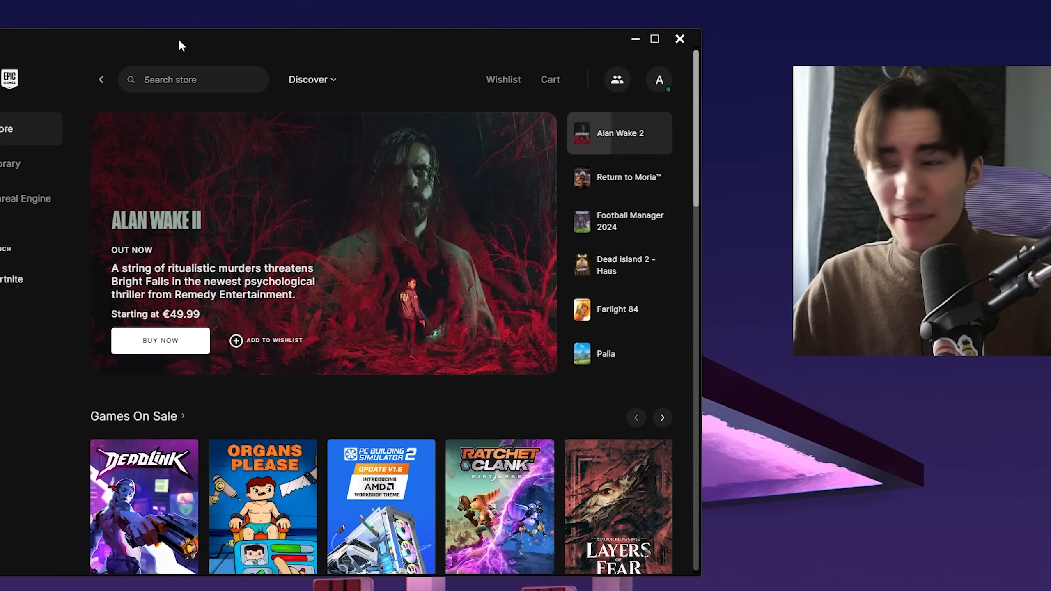
Open Epic Games Launcher settings from the account menu and expand the Fortnite section.
{"action": "left_click", "coordinate": [659, 79]}
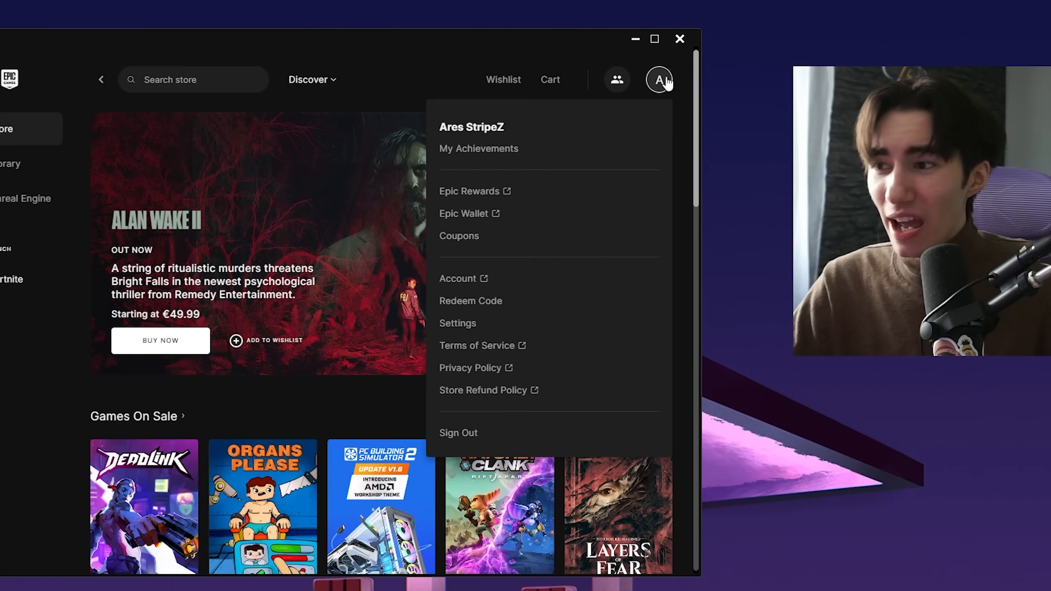
{"action": "left_click", "coordinate": [457, 322]}
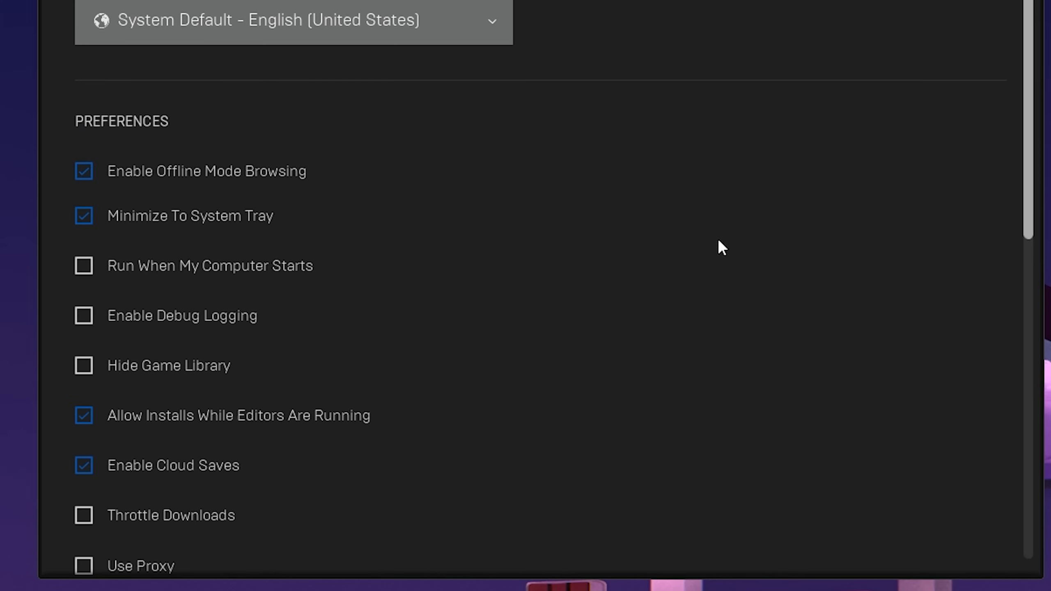
{"action": "scroll", "scroll_direction": "down", "scroll_amount": 3}
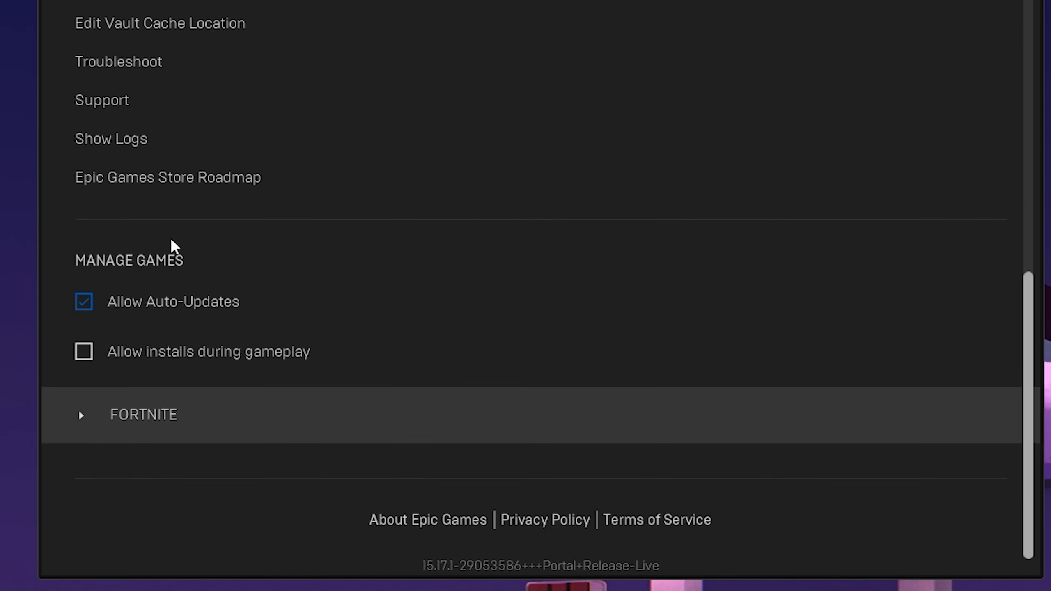
{"action": "left_click", "coordinate": [80, 414]}
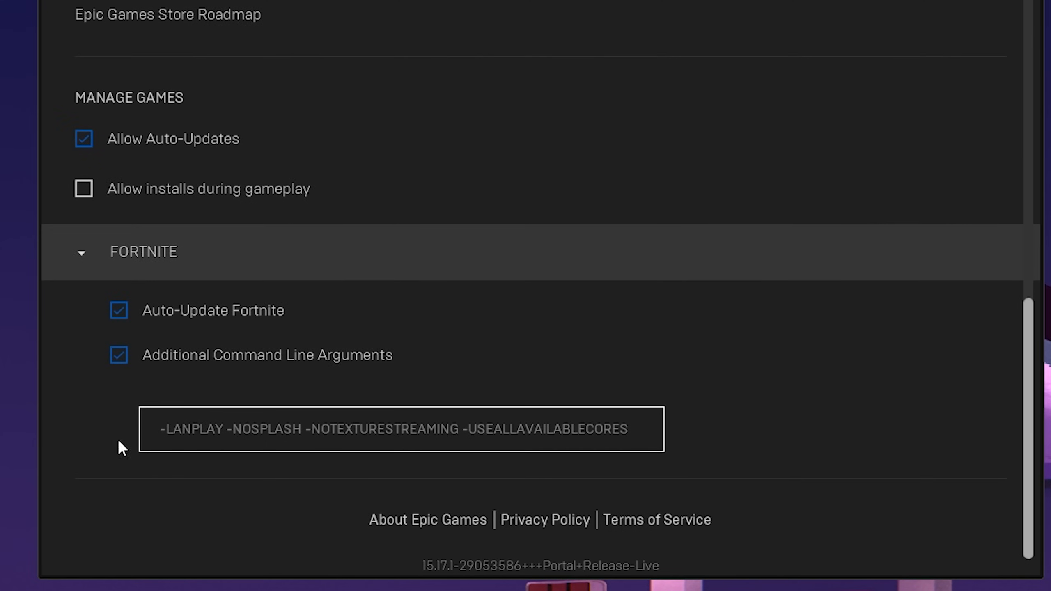
{"action": "mouse_move", "coordinate": [139, 455]}
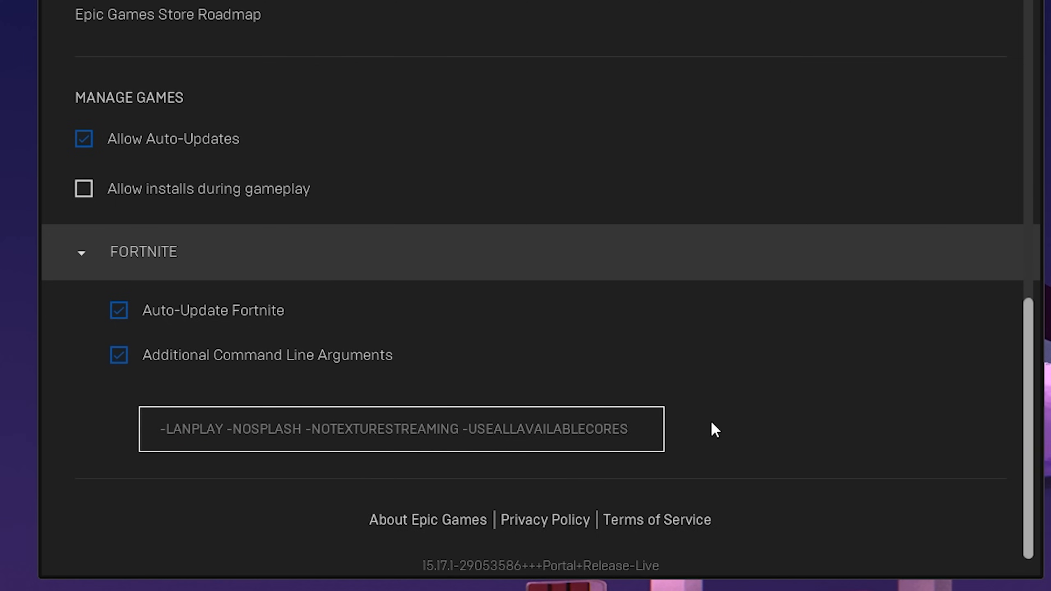
{"action": "mouse_move", "coordinate": [244, 429]}
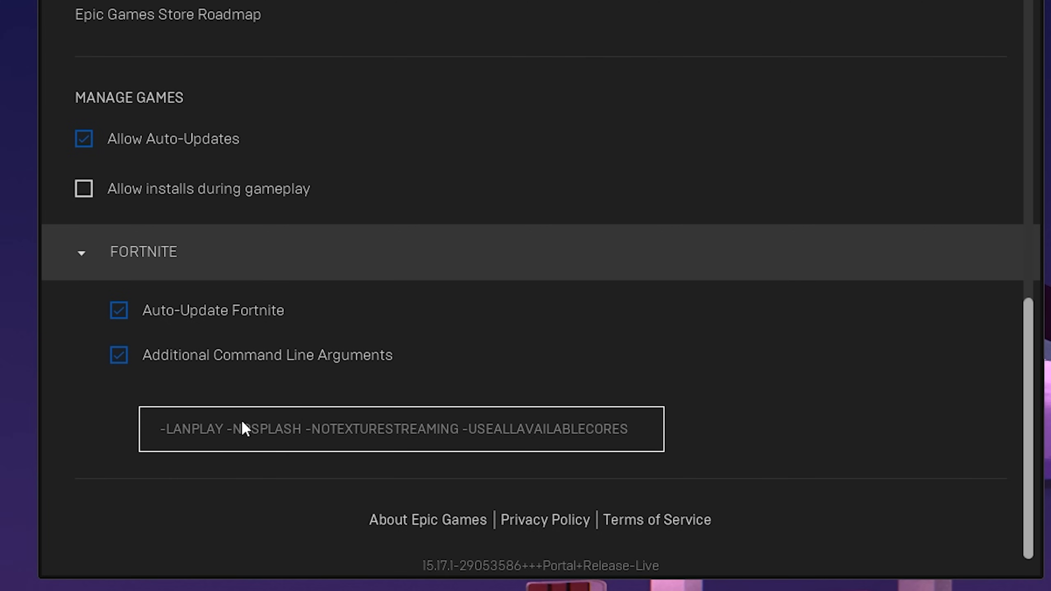
{"action": "mouse_move", "coordinate": [632, 428]}
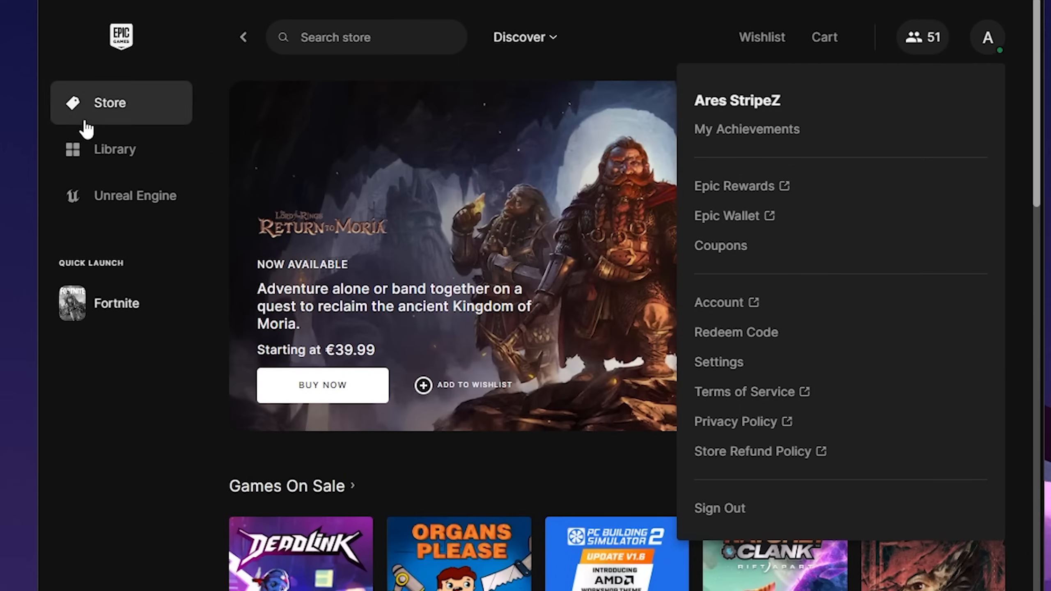
From the Library, untick Fortnite's High Resolution Textures and DirectX 12 Shaders, leaving 23.73 GB.
{"action": "left_click", "coordinate": [115, 148]}
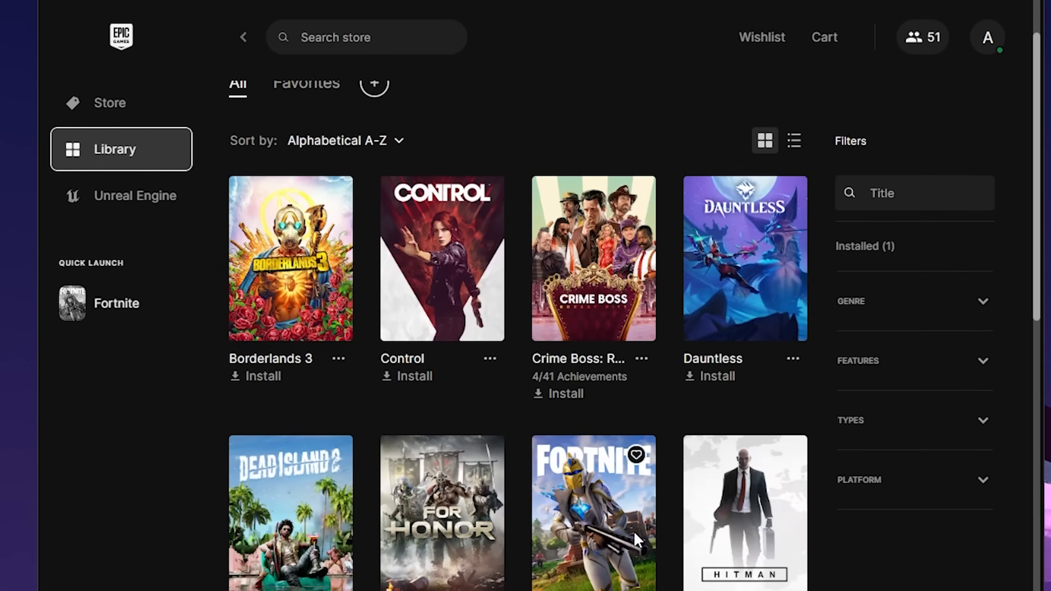
{"action": "scroll", "scroll_direction": "down", "scroll_amount": 3}
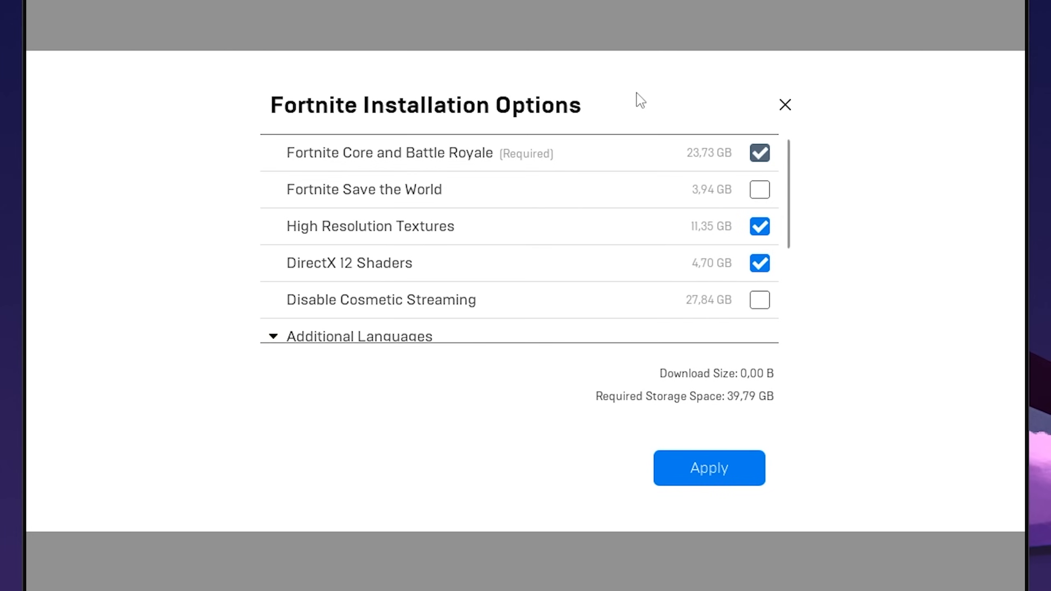
{"action": "mouse_move", "coordinate": [490, 171]}
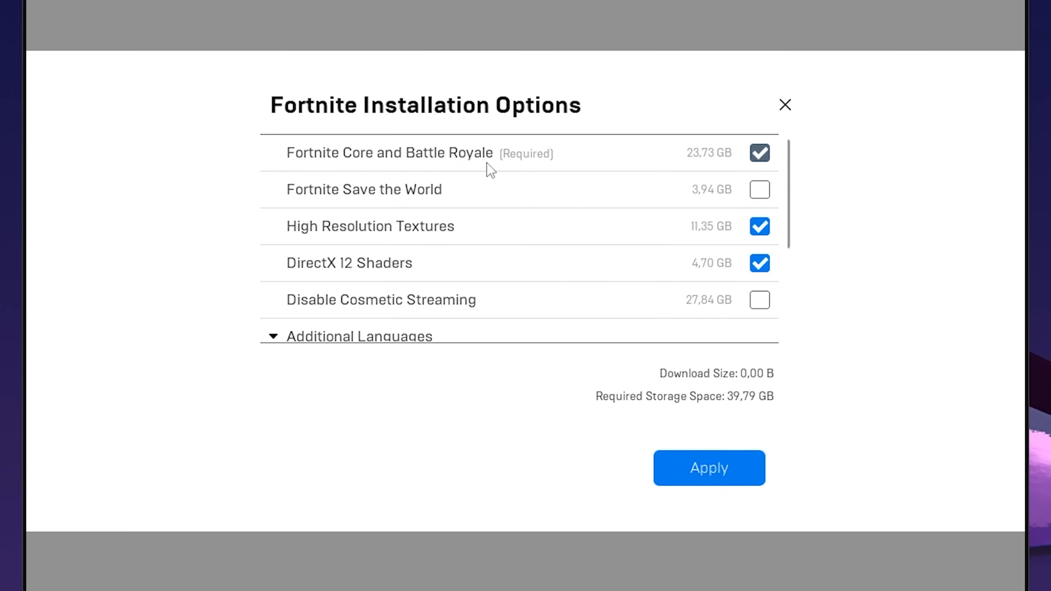
{"action": "mouse_move", "coordinate": [328, 195]}
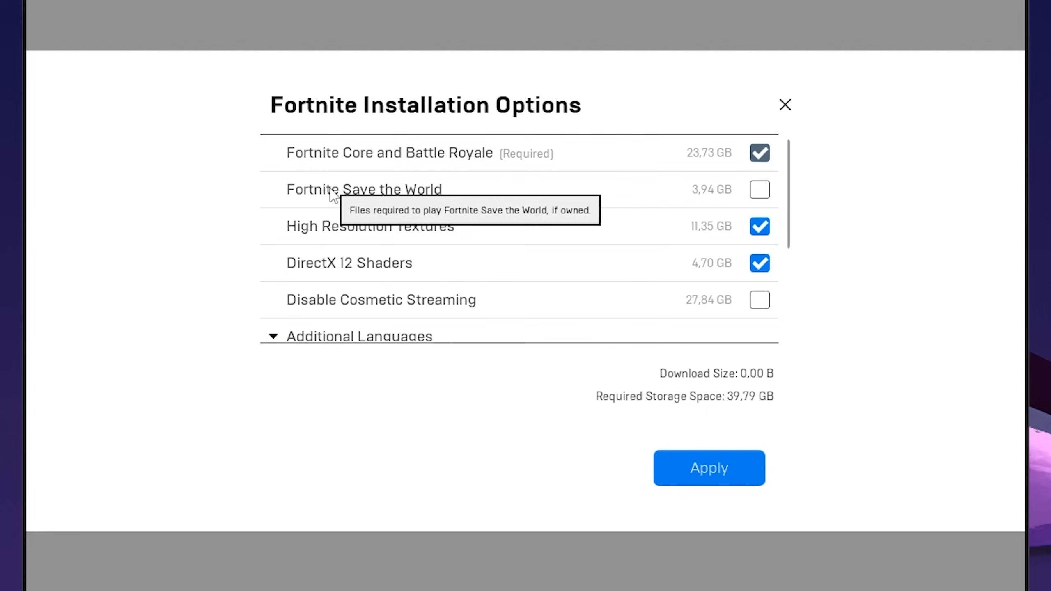
{"action": "mouse_move", "coordinate": [783, 227]}
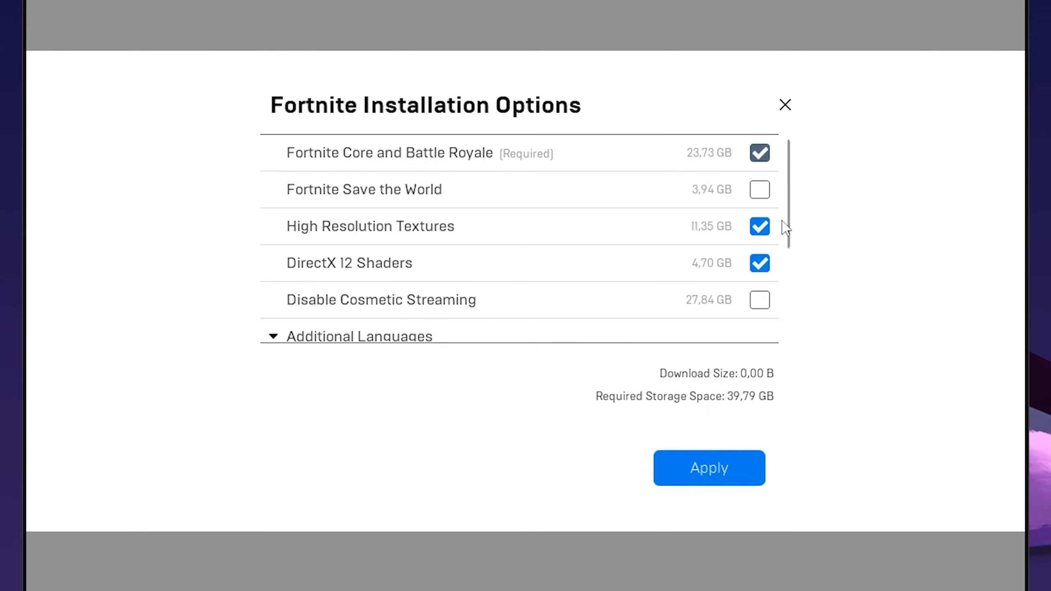
{"action": "left_click", "coordinate": [760, 226]}
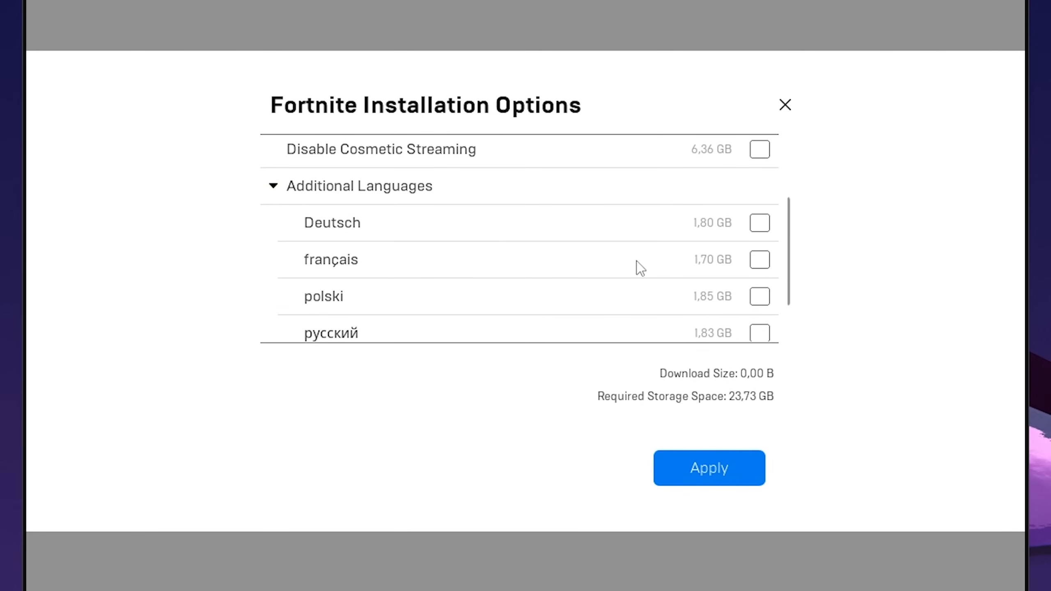
{"action": "scroll", "scroll_direction": "up", "scroll_amount": 3}
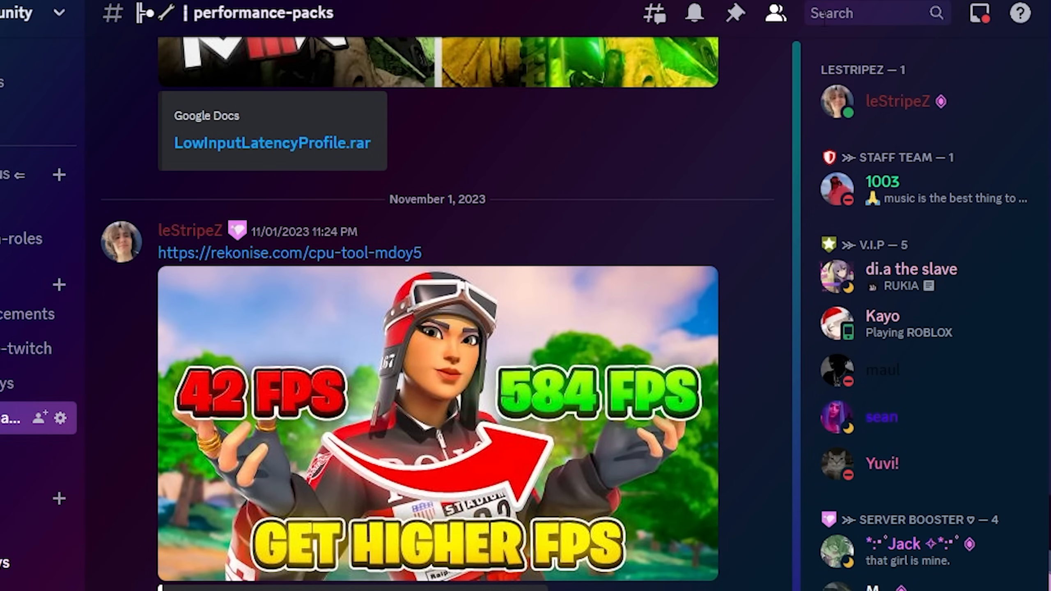
Search 'in: filter-keys-and-settings', get FilterKeys.rar, and open the extracted FilterKeys desktop folder.
{"action": "type", "text": "filte"}
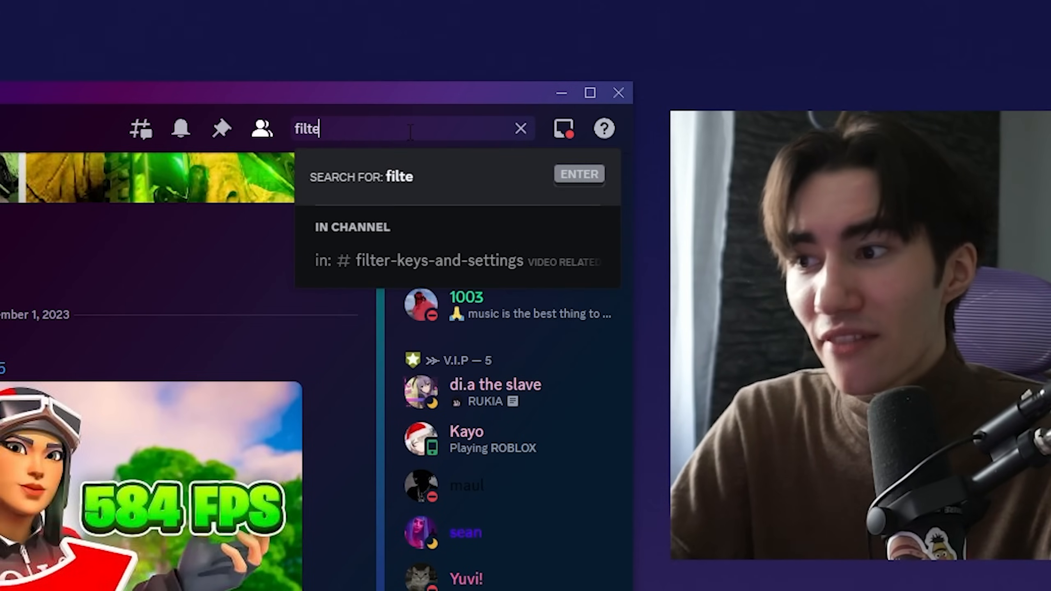
{"action": "left_click", "coordinate": [439, 261]}
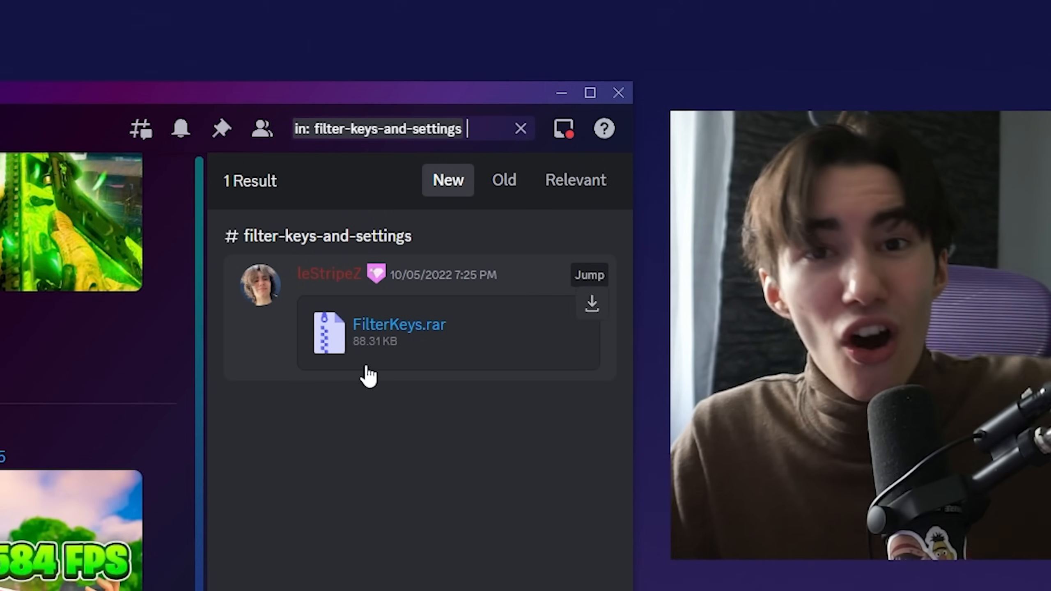
{"action": "left_click", "coordinate": [398, 324]}
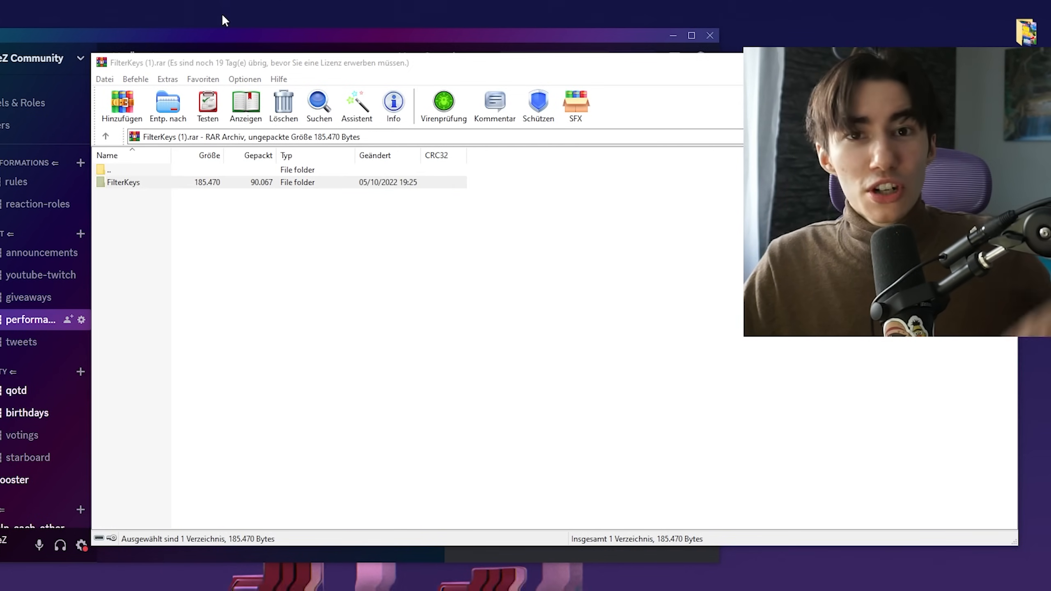
{"action": "left_click", "coordinate": [708, 35]}
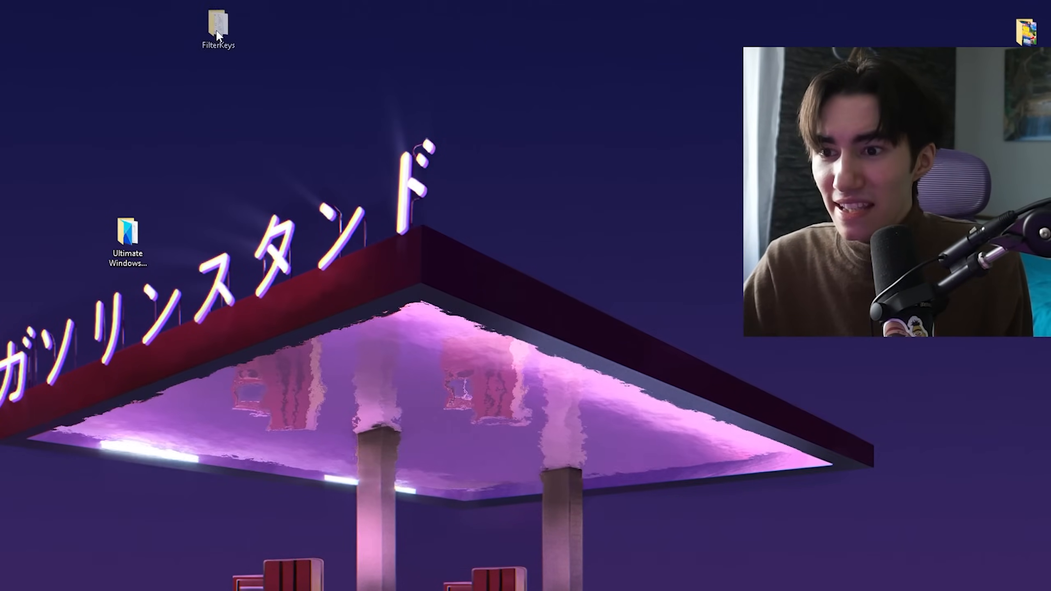
{"action": "double_click", "coordinate": [216, 25]}
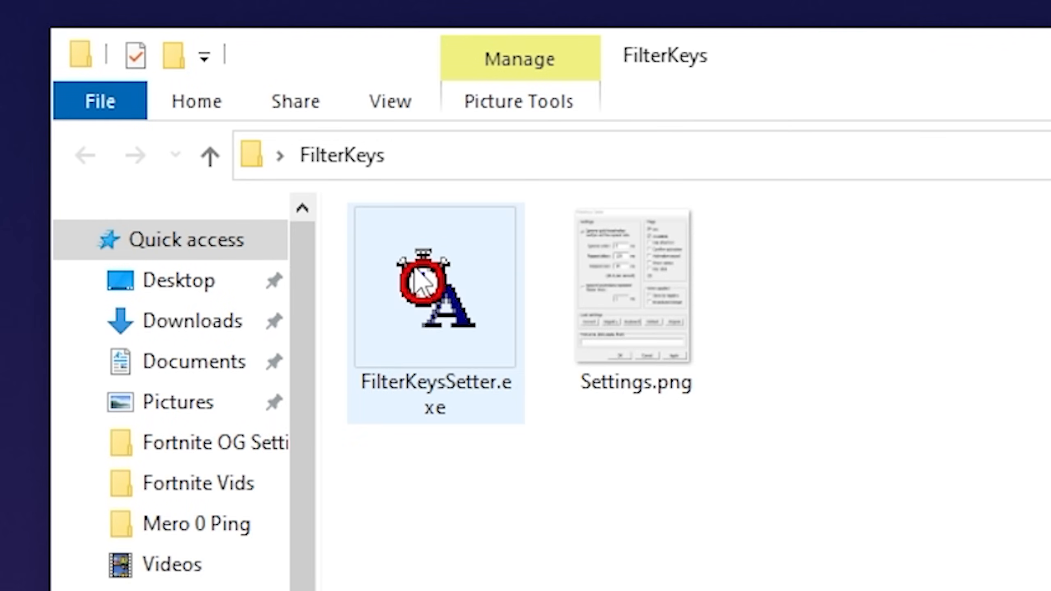
{"action": "mouse_move", "coordinate": [422, 281]}
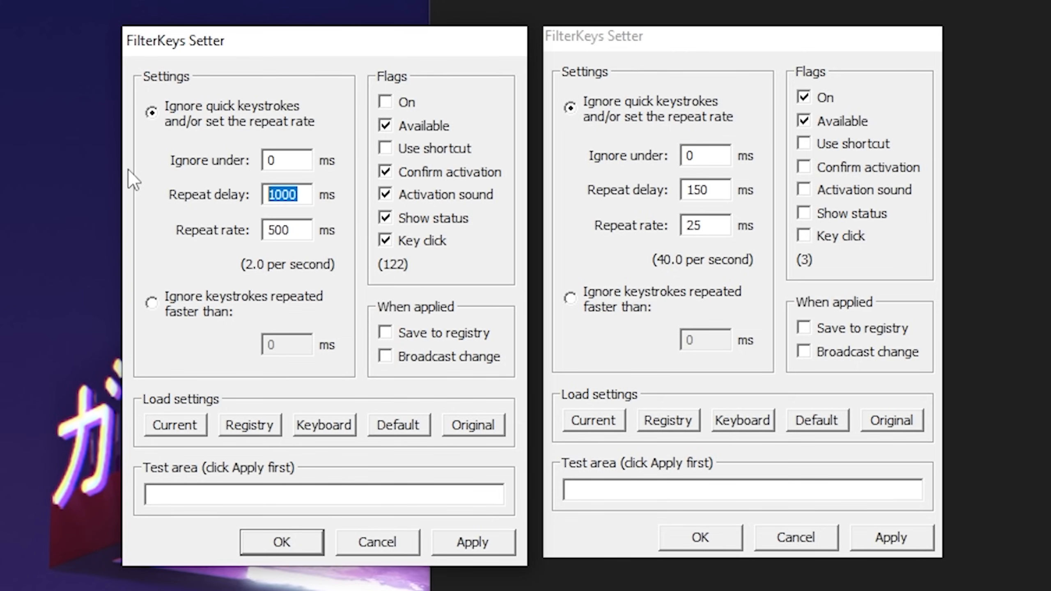
Enter a 150 ms repeat delay and 25 ms repeat rate, then test-type some keys.
{"action": "type", "text": "150"}
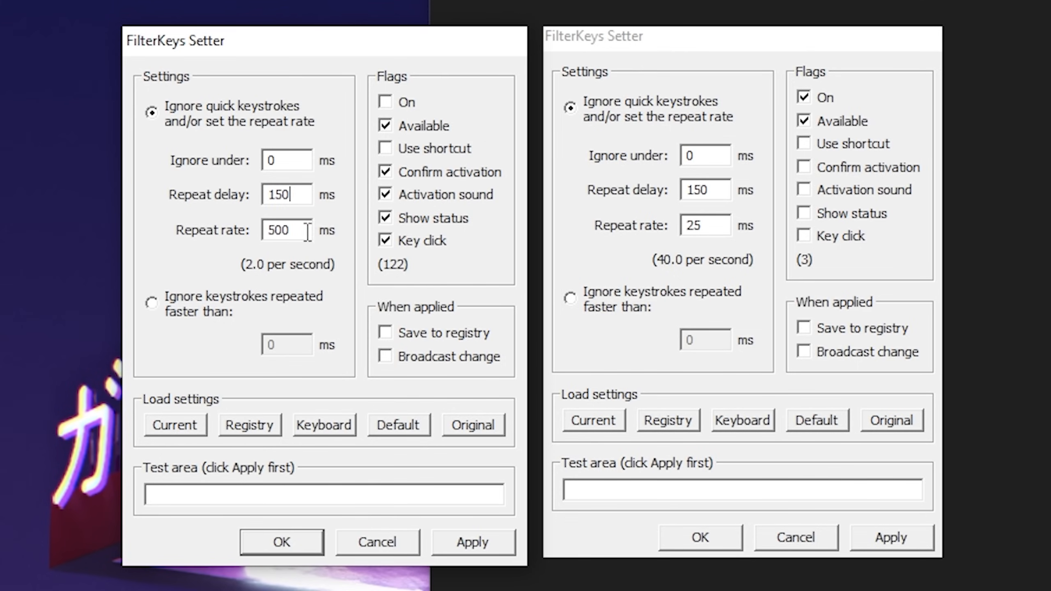
{"action": "type", "text": "25"}
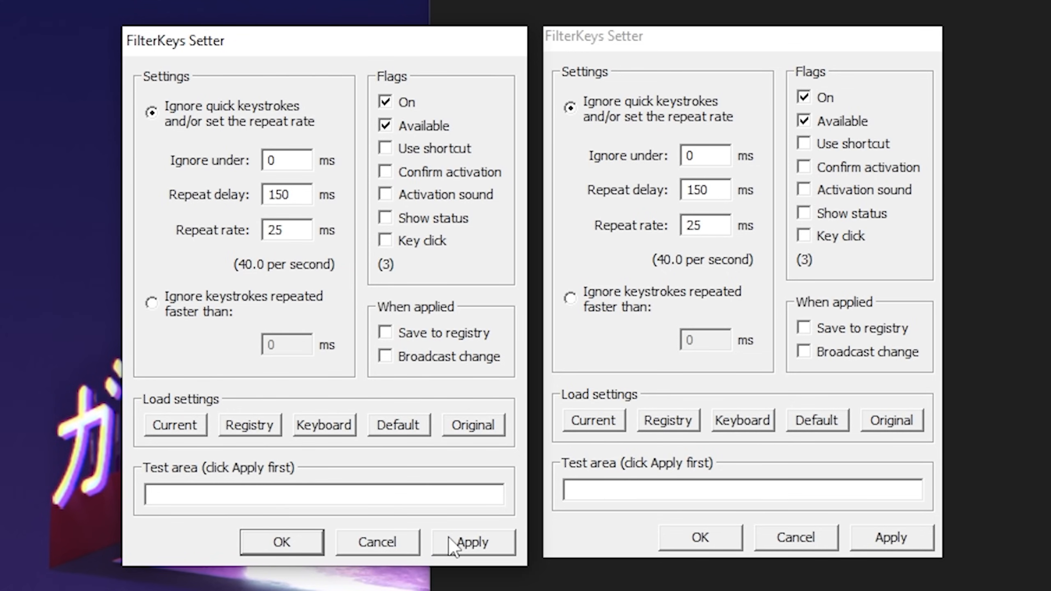
{"action": "type", "text": "dwaqeedawdada"}
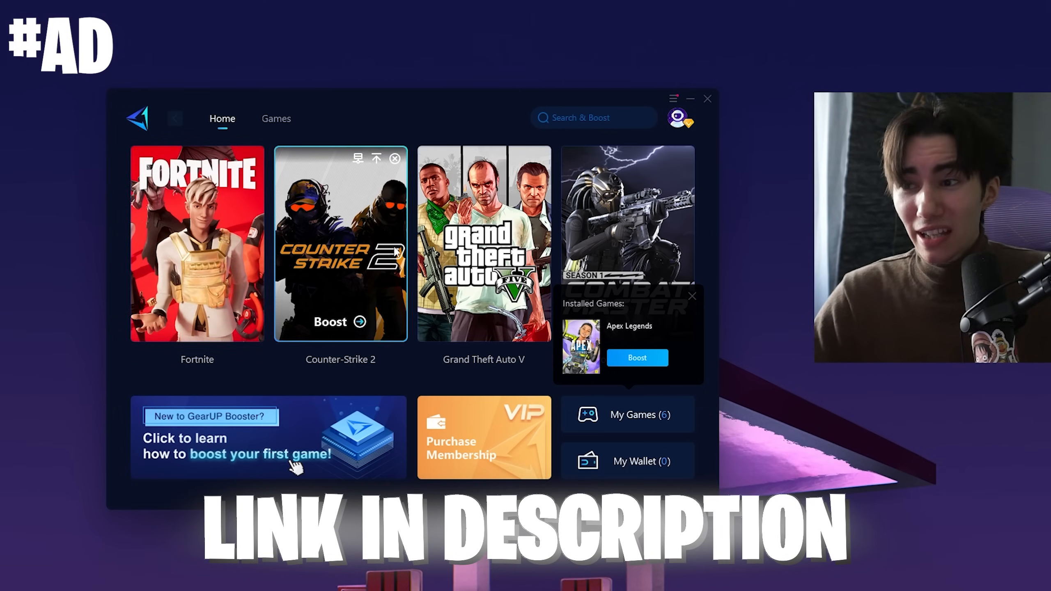
{"action": "mouse_move", "coordinate": [196, 241]}
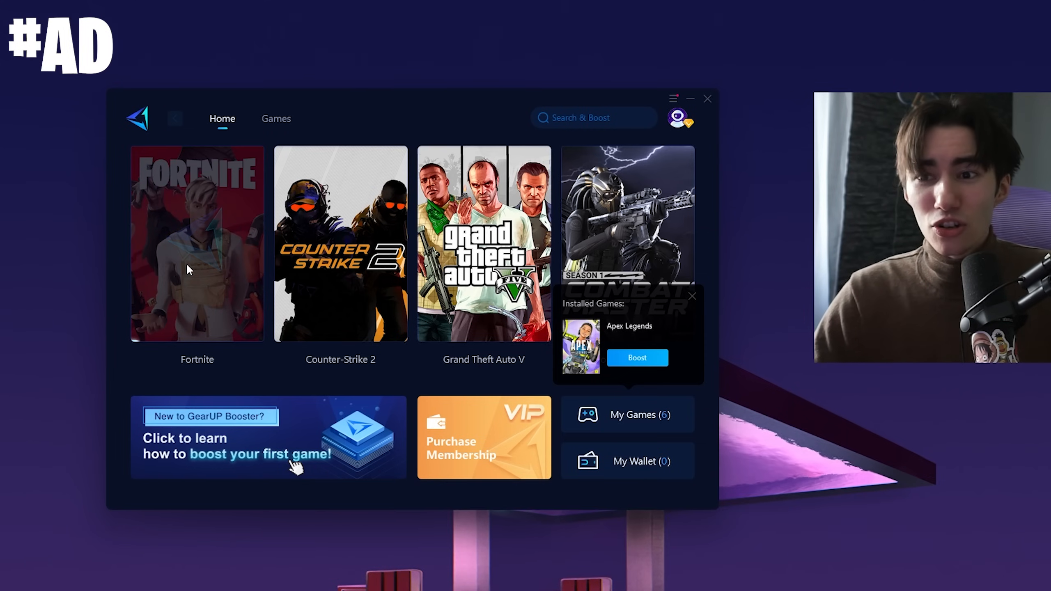
Boost Fortnite using its tile on GearUP Booster's Home tab.
{"action": "left_click", "coordinate": [197, 244]}
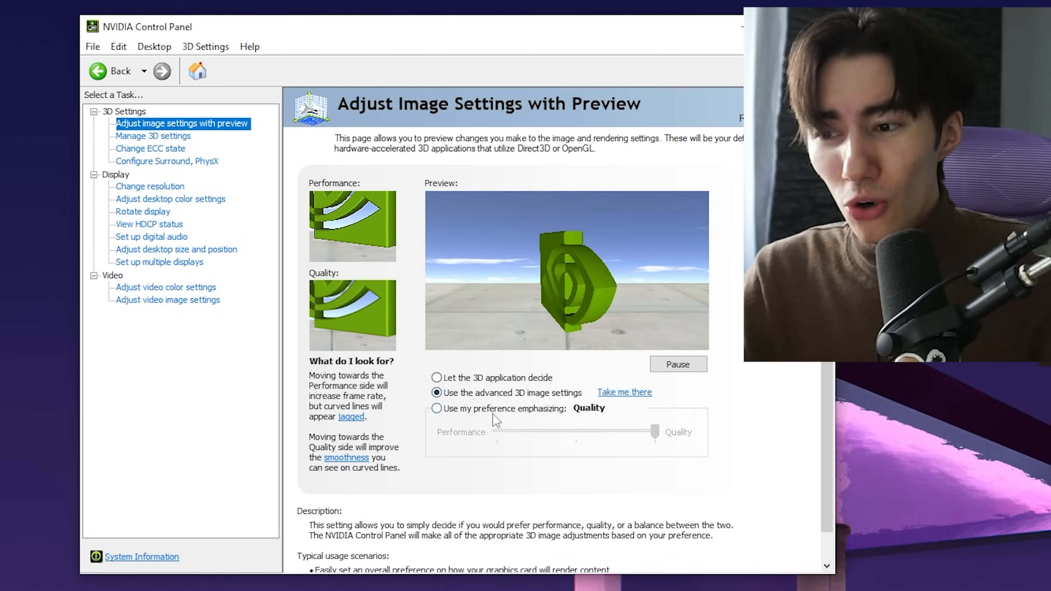
Select 'Use my preference emphasizing' and slide the emphasis all the way to Performance.
{"action": "left_click", "coordinate": [436, 408]}
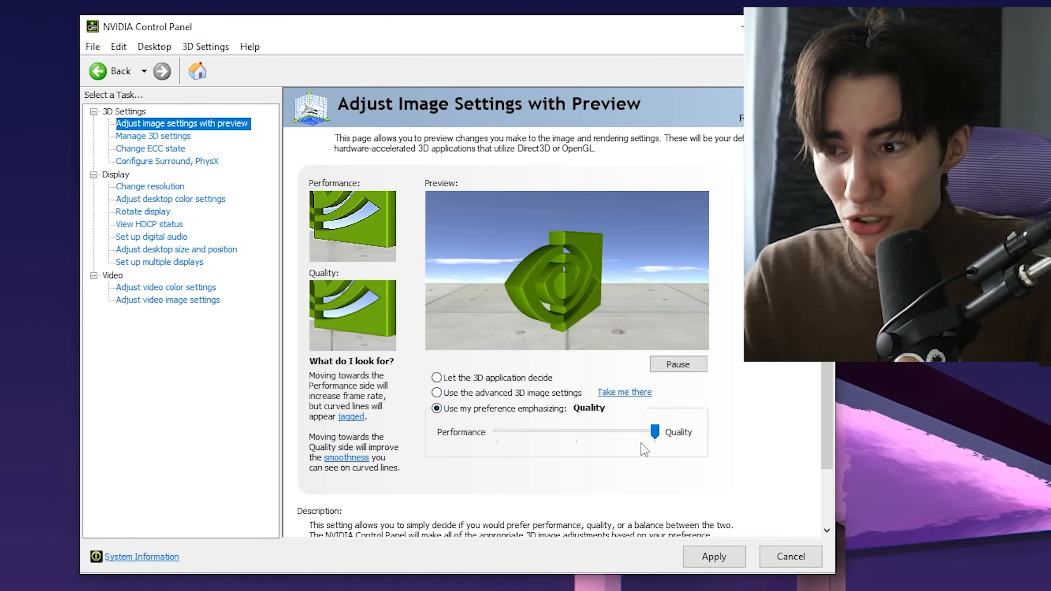
{"action": "left_click_drag", "start_coordinate": [655, 432], "coordinate": [497, 431]}
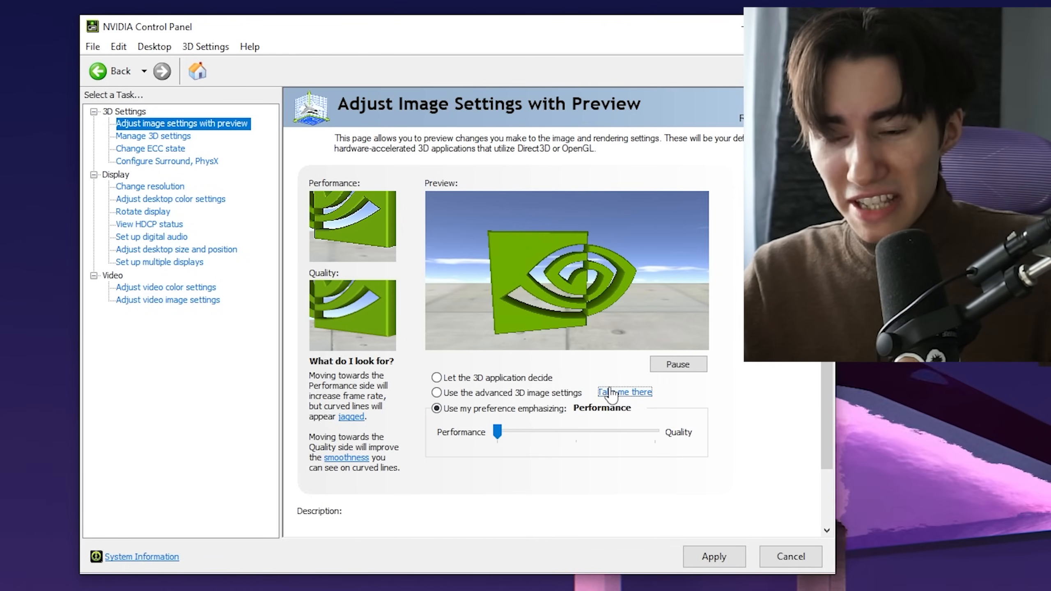
In Manage 3D Settings Global Settings, keep Background Application Max Frame Rate Off.
{"action": "left_click", "coordinate": [153, 135]}
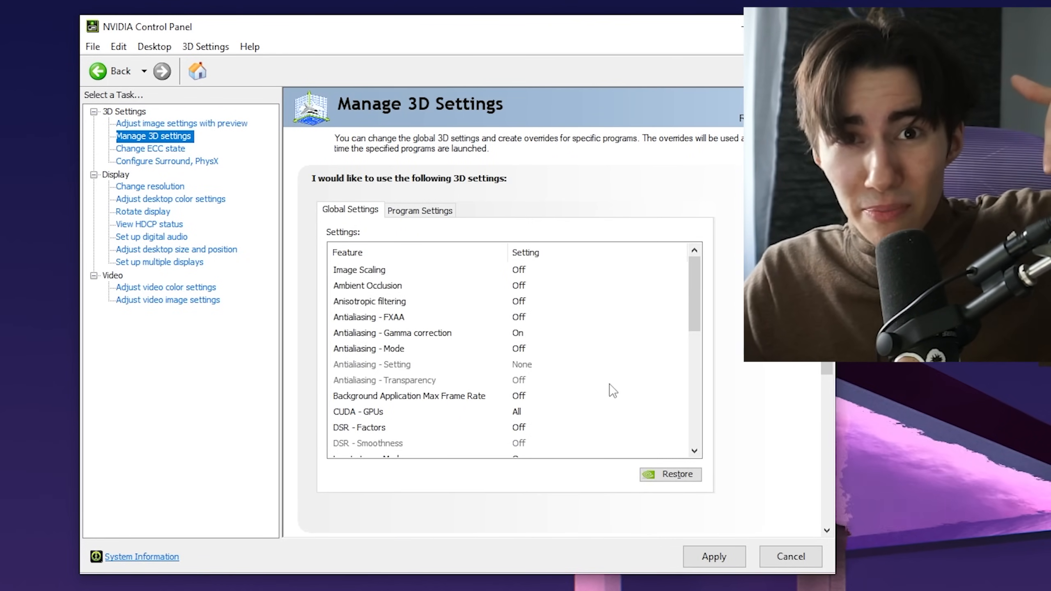
{"action": "mouse_move", "coordinate": [522, 280]}
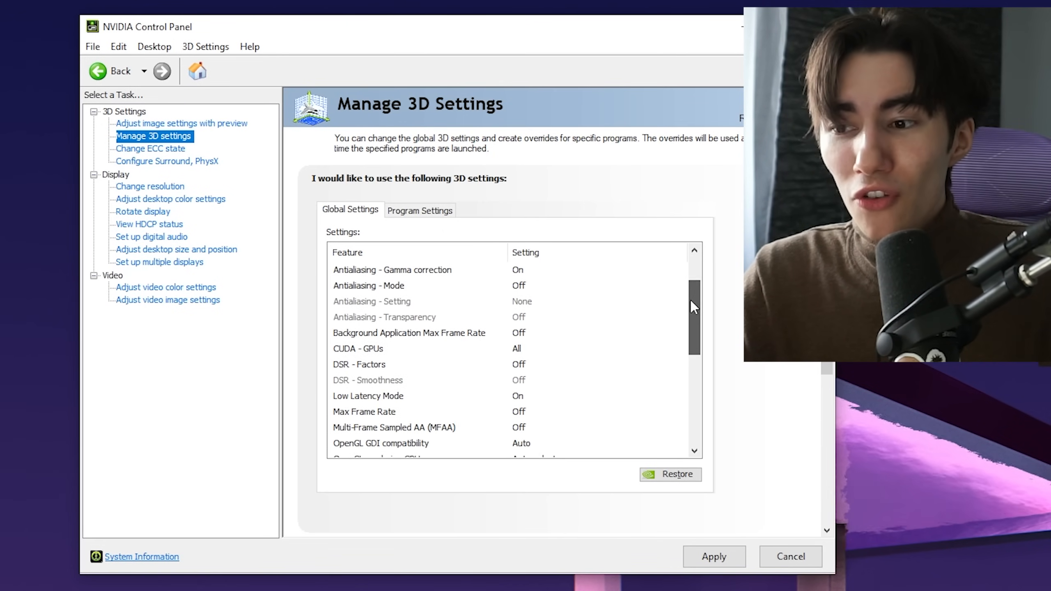
{"action": "scroll", "scroll_direction": "down", "scroll_amount": 3}
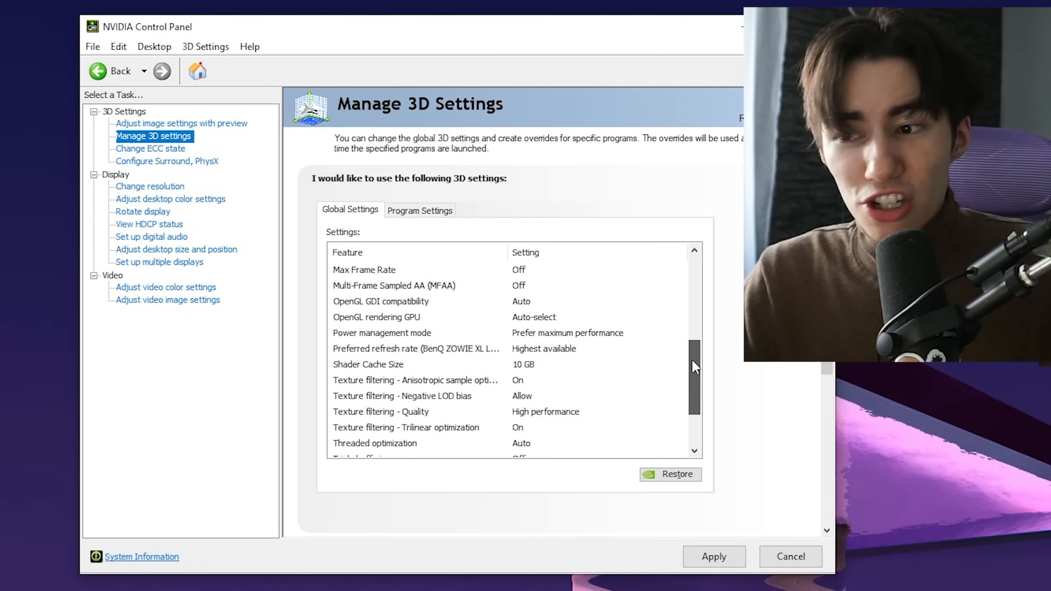
{"action": "scroll", "scroll_direction": "down", "scroll_amount": 3}
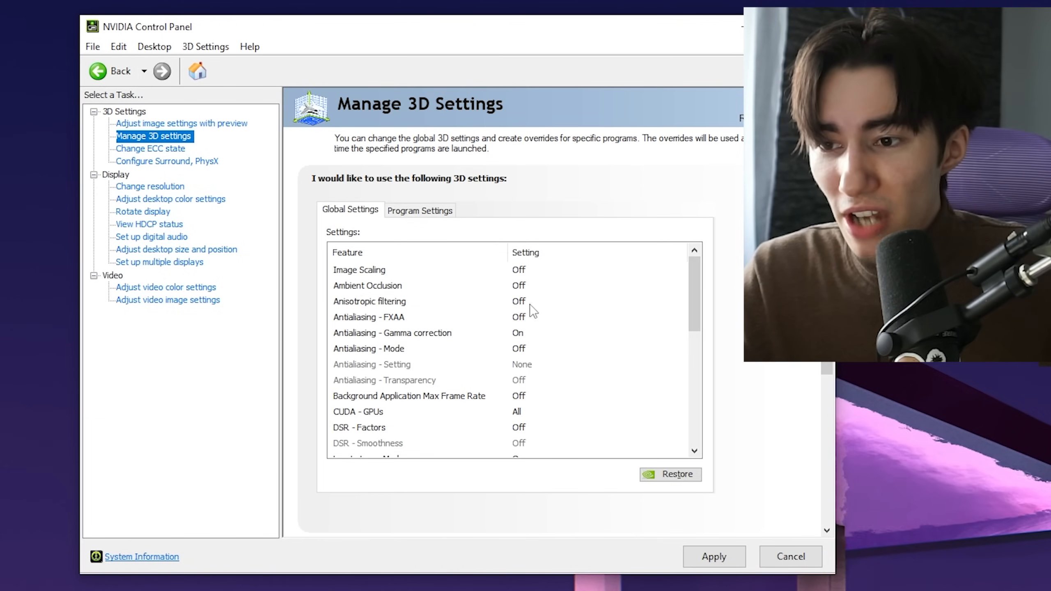
{"action": "scroll", "scroll_direction": "down", "scroll_amount": 3}
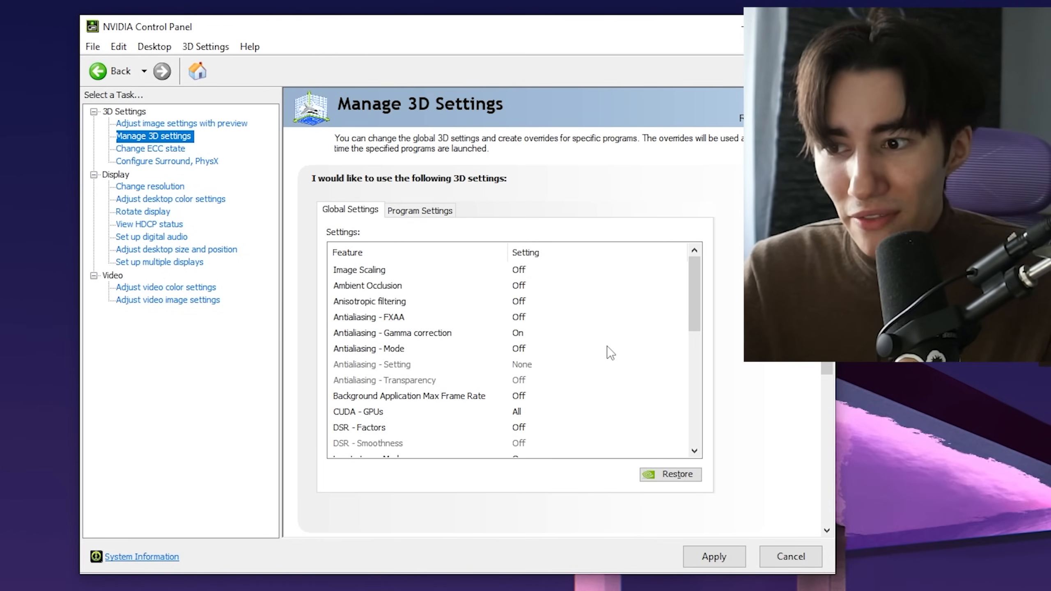
{"action": "scroll", "scroll_direction": "down", "scroll_amount": 3}
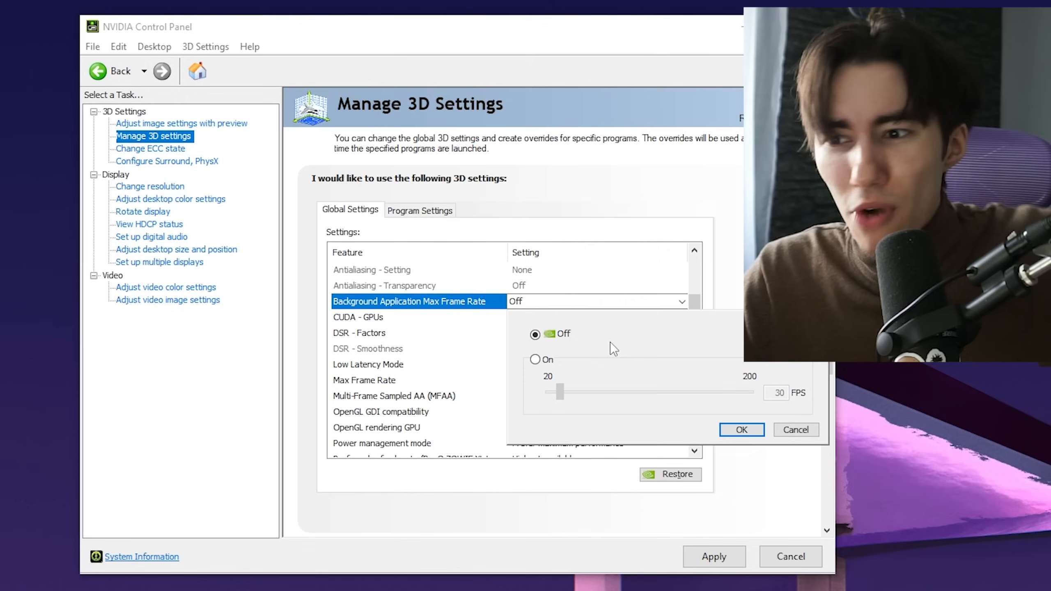
{"action": "left_click", "coordinate": [535, 359]}
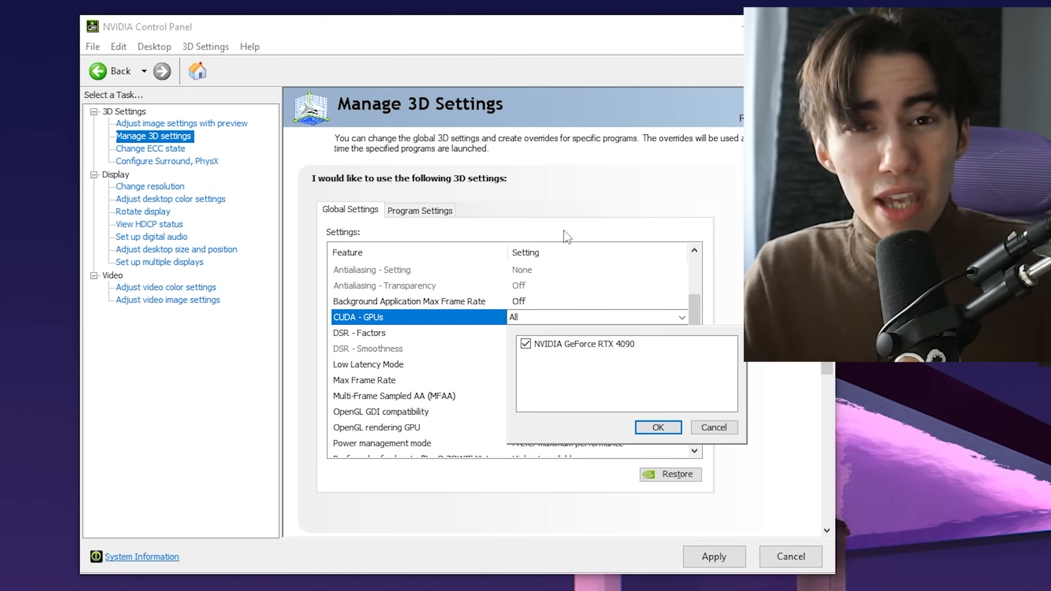
{"action": "mouse_move", "coordinate": [642, 381]}
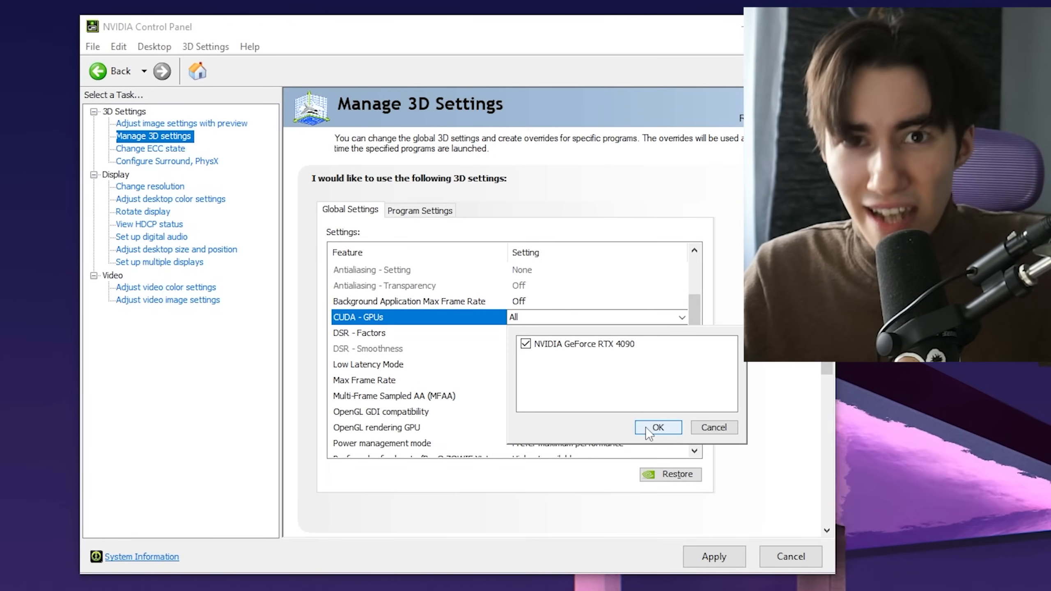
Confirm the RTX 4090 for CUDA - GPUs and set Low Latency Mode to On.
{"action": "left_click", "coordinate": [657, 427]}
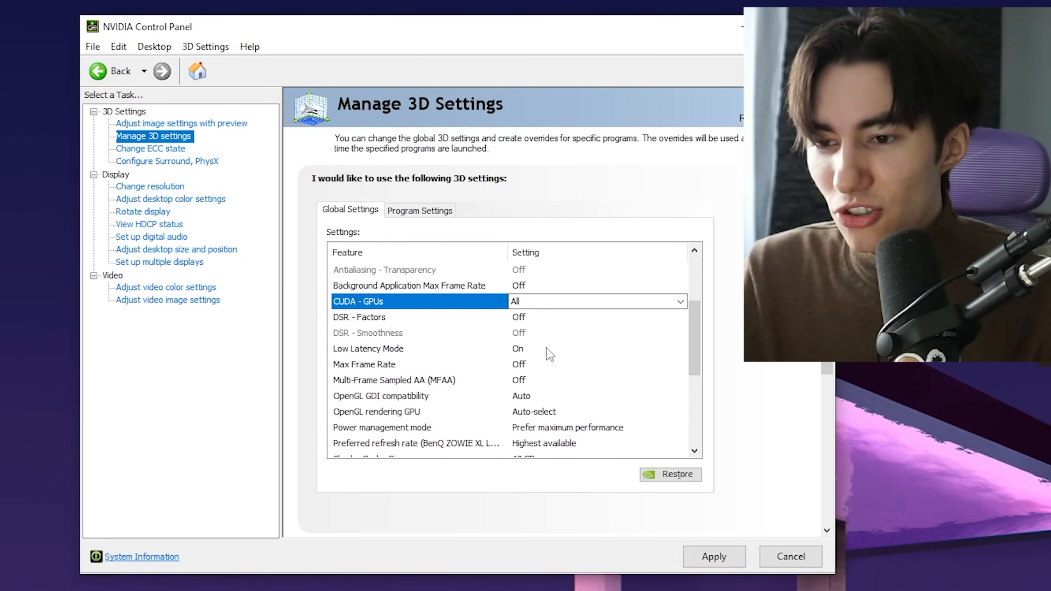
{"action": "left_click", "coordinate": [681, 348]}
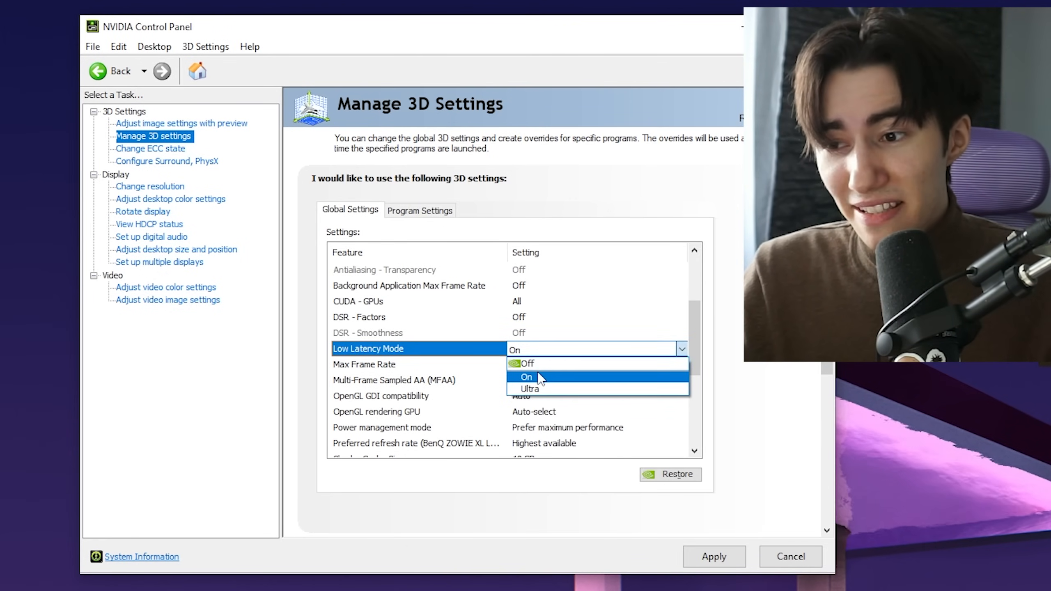
{"action": "mouse_move", "coordinate": [531, 389]}
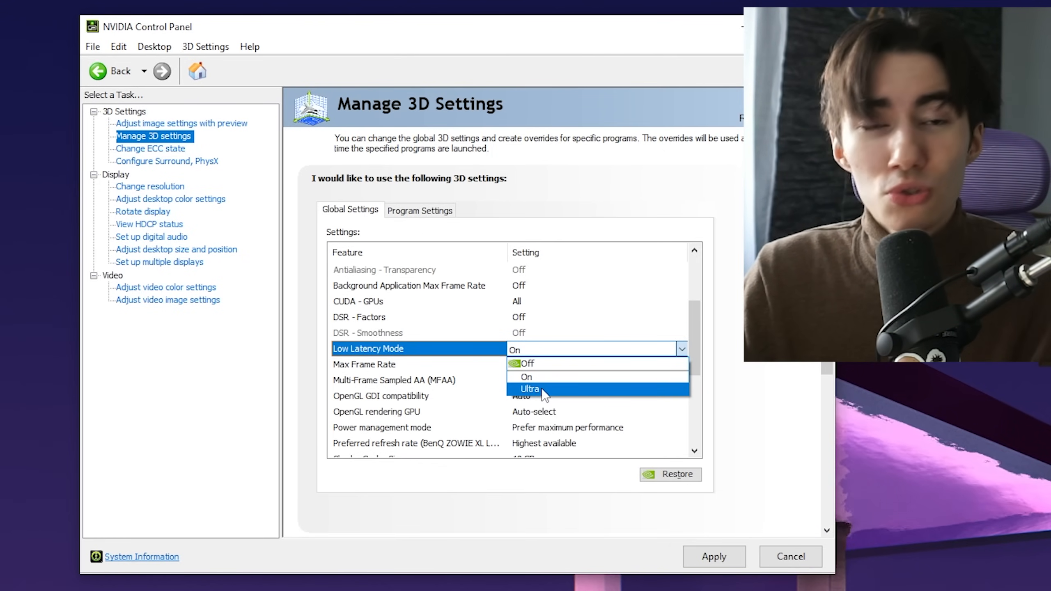
{"action": "left_click", "coordinate": [527, 377]}
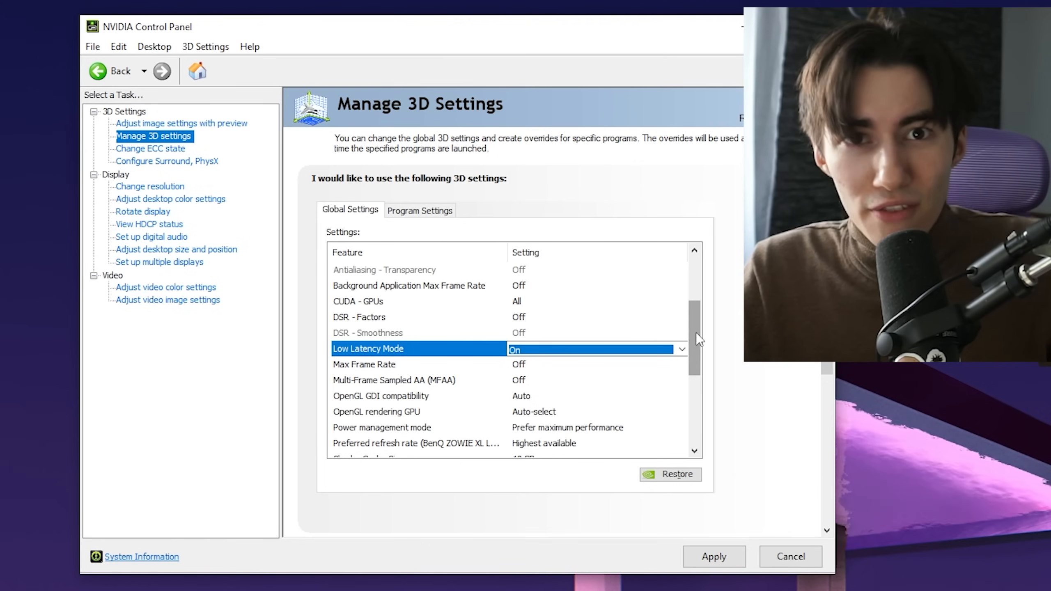
Scroll down and check that Shader Cache Size is 10 GB.
{"action": "scroll", "scroll_direction": "down", "scroll_amount": 3}
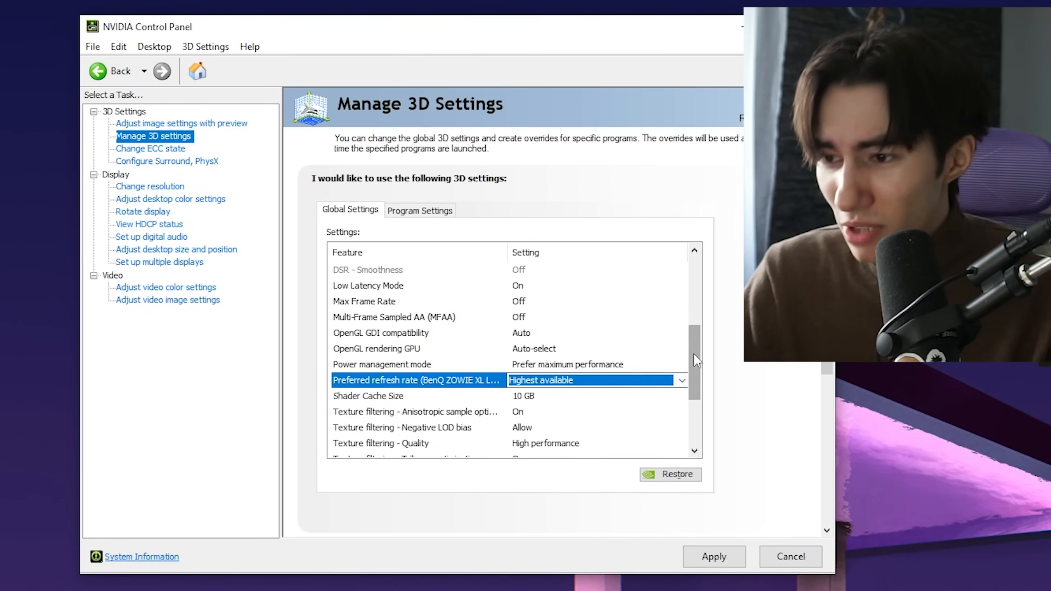
{"action": "scroll", "scroll_direction": "down", "scroll_amount": 3}
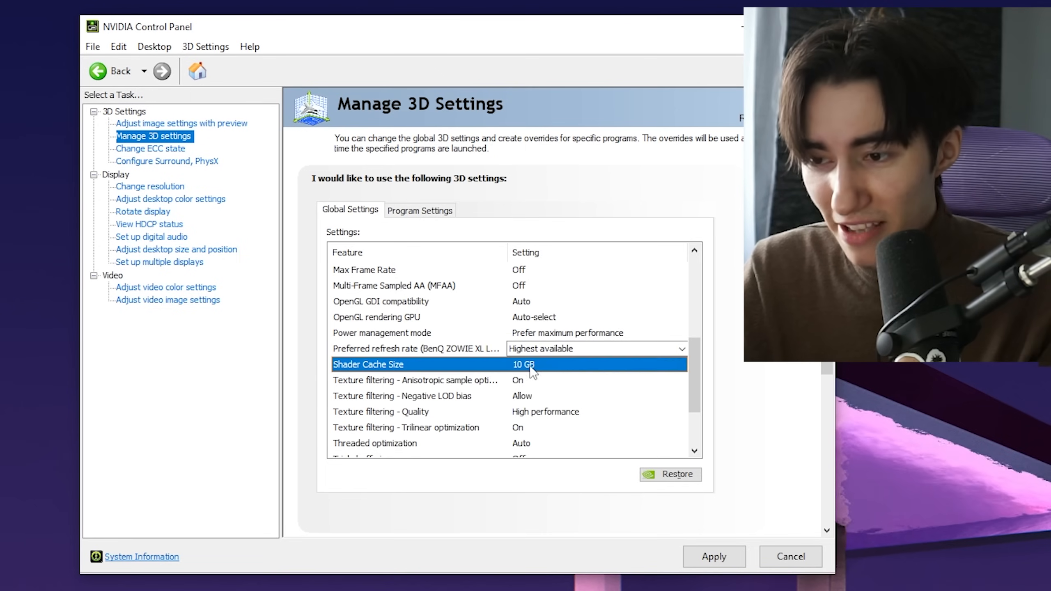
{"action": "left_click", "coordinate": [523, 364]}
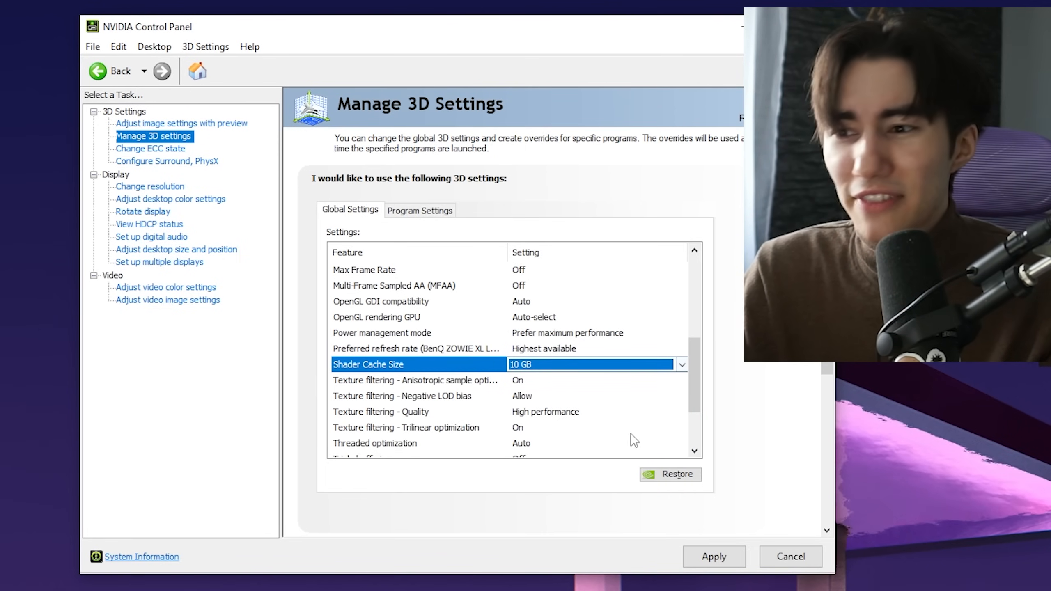
{"action": "mouse_move", "coordinate": [714, 377]}
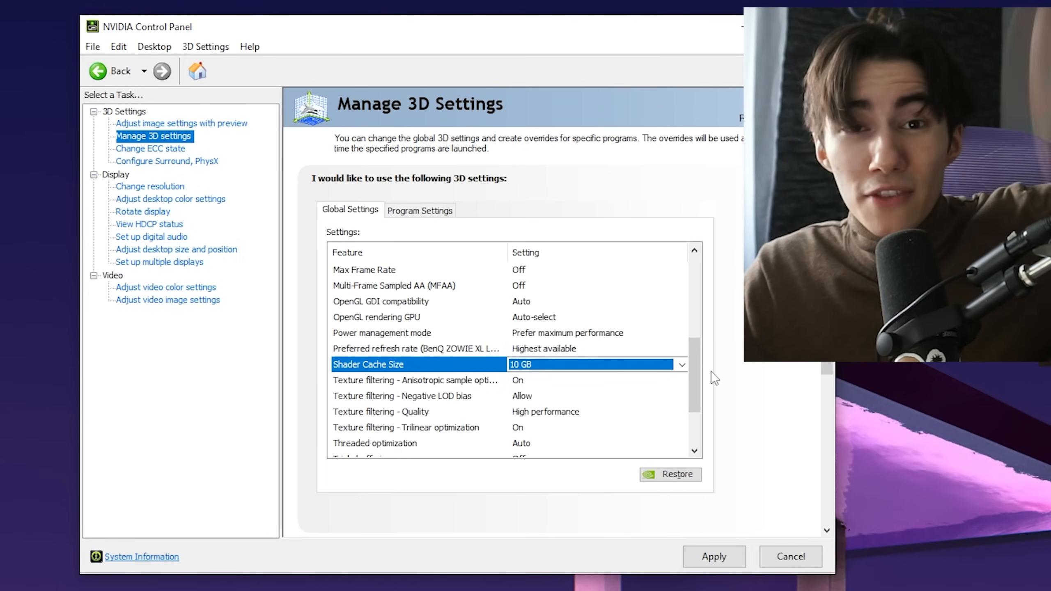
{"action": "scroll", "scroll_direction": "down", "scroll_amount": 3}
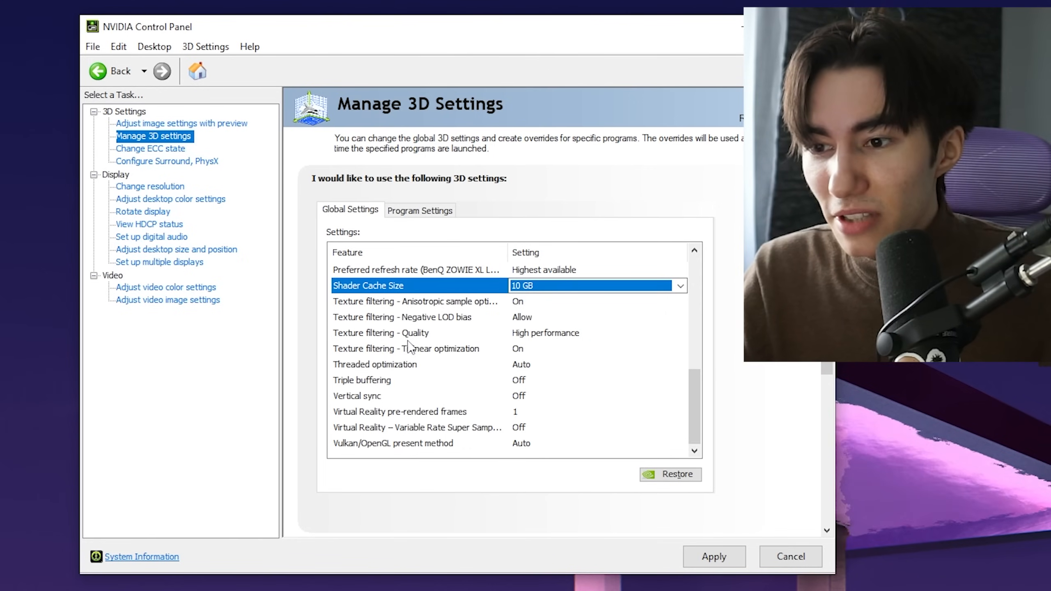
{"action": "mouse_move", "coordinate": [492, 355]}
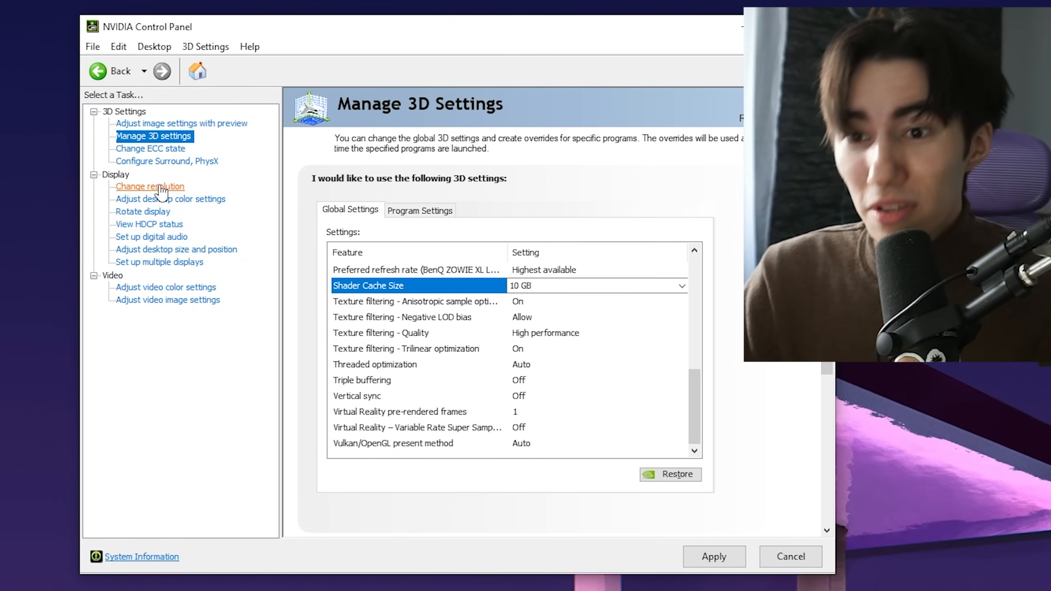
Set the PC resolution to 1920 × 1080 at 360Hz, then go to desktop color settings.
{"action": "left_click", "coordinate": [150, 186]}
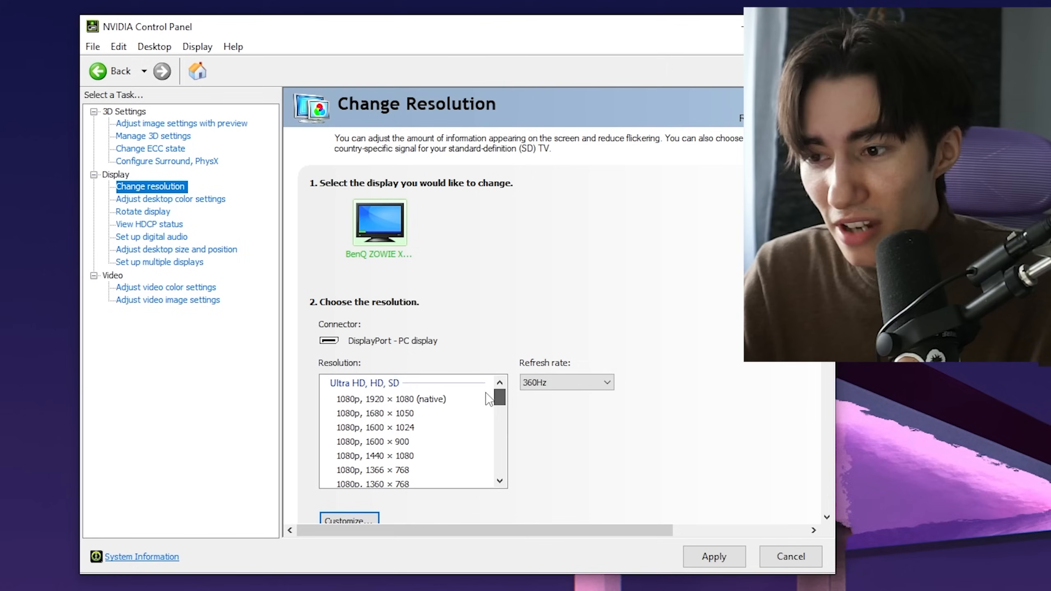
{"action": "left_click", "coordinate": [391, 398]}
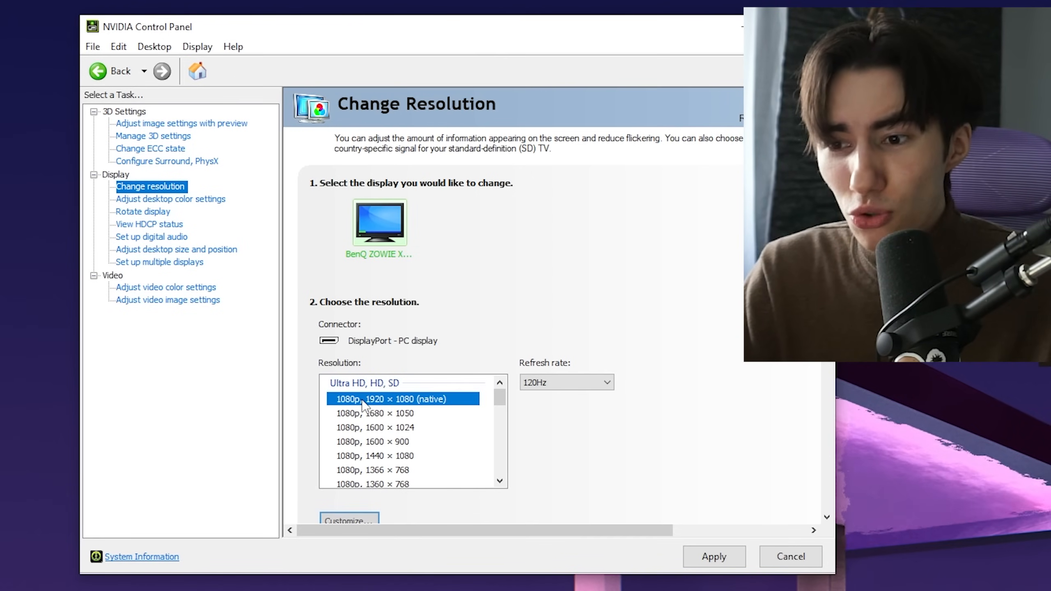
{"action": "left_click", "coordinate": [565, 382]}
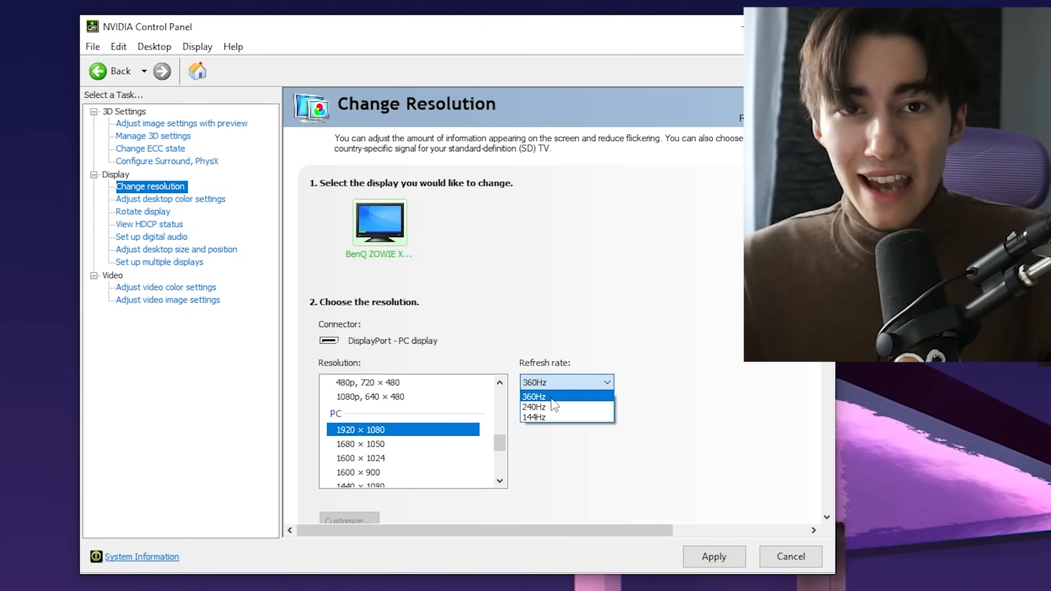
{"action": "left_click", "coordinate": [170, 199]}
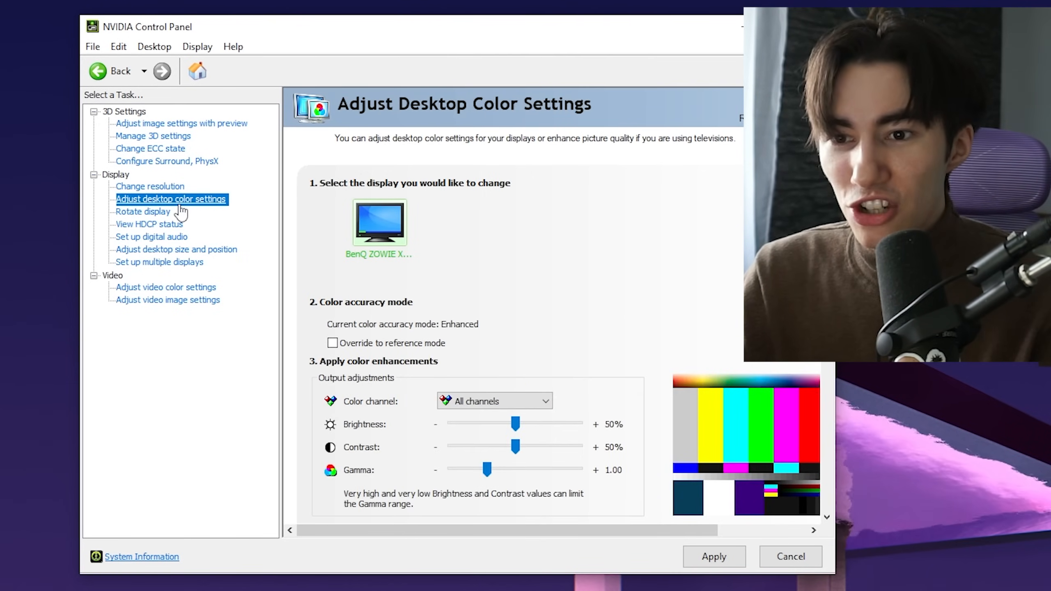
Drag digital vibrance to 75%, then raise video color saturation to 75%.
{"action": "scroll", "scroll_direction": "down", "scroll_amount": 3}
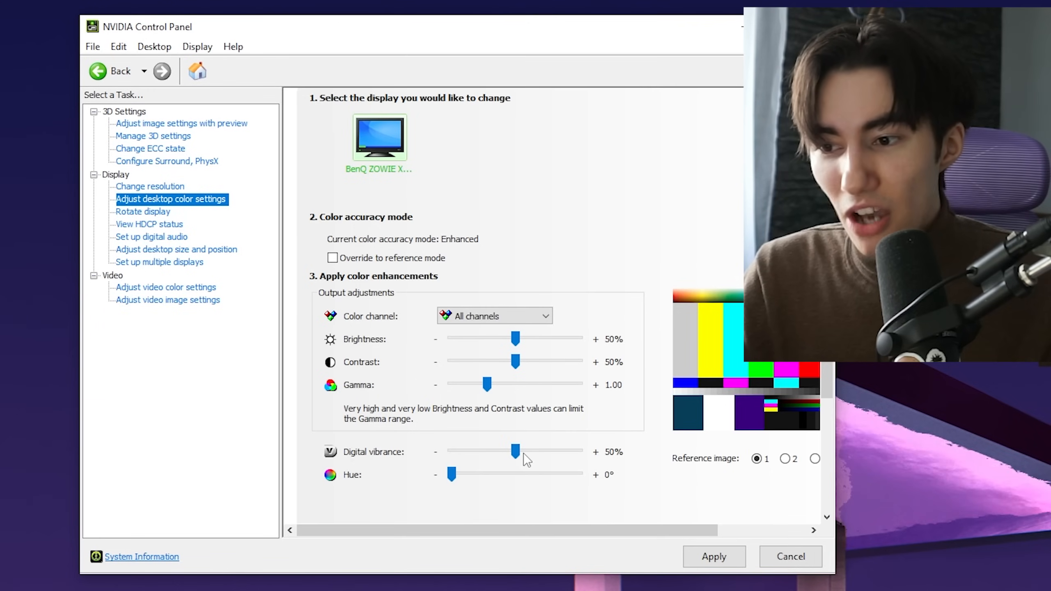
{"action": "left_click_drag", "start_coordinate": [514, 451], "coordinate": [546, 451]}
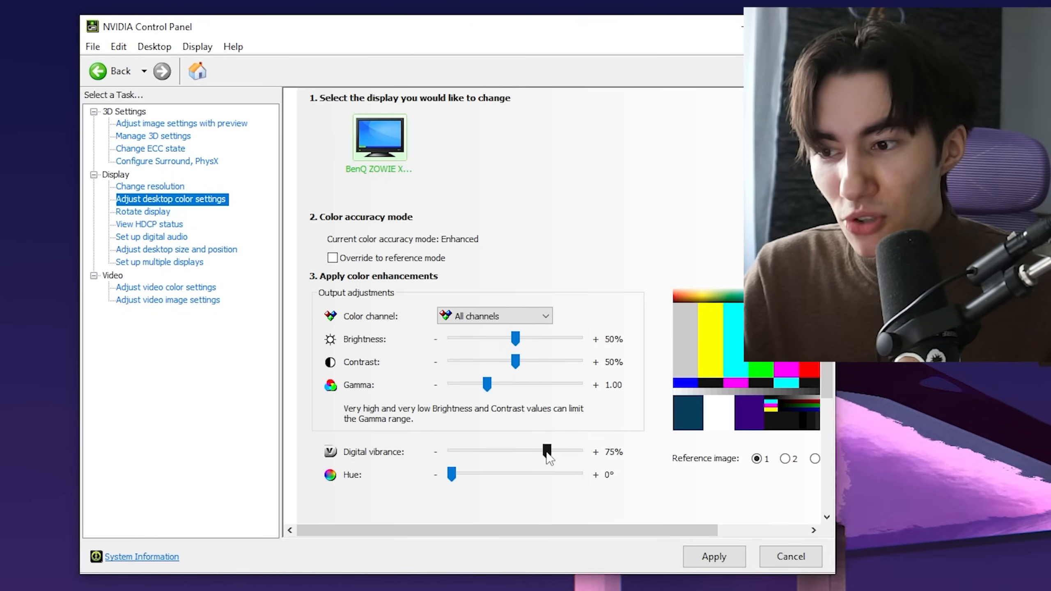
{"action": "left_click", "coordinate": [166, 287]}
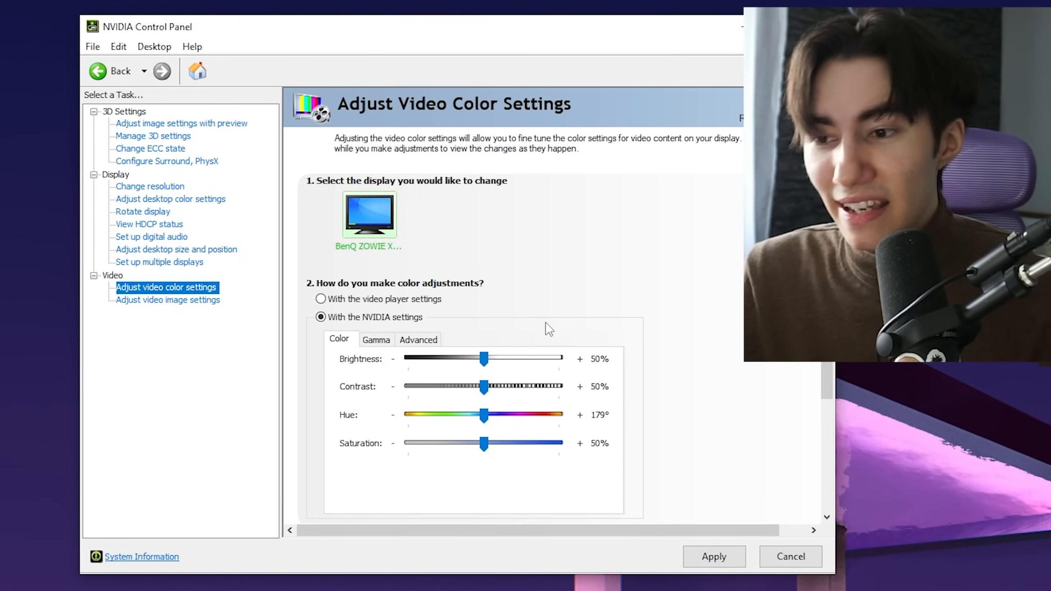
{"action": "left_click_drag", "start_coordinate": [484, 443], "coordinate": [511, 443]}
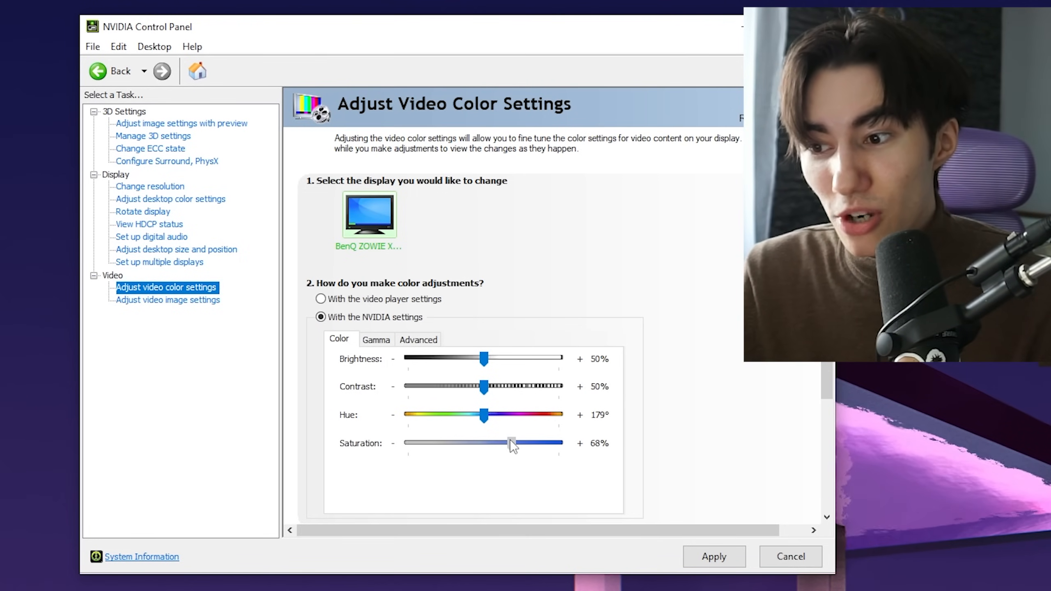
{"action": "left_click_drag", "start_coordinate": [510, 443], "coordinate": [522, 442]}
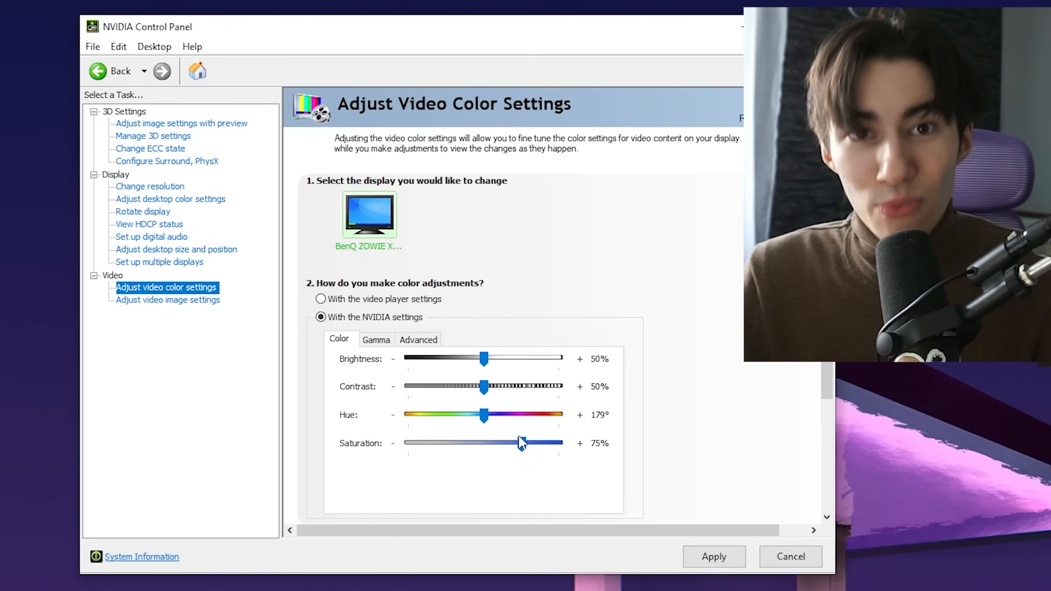